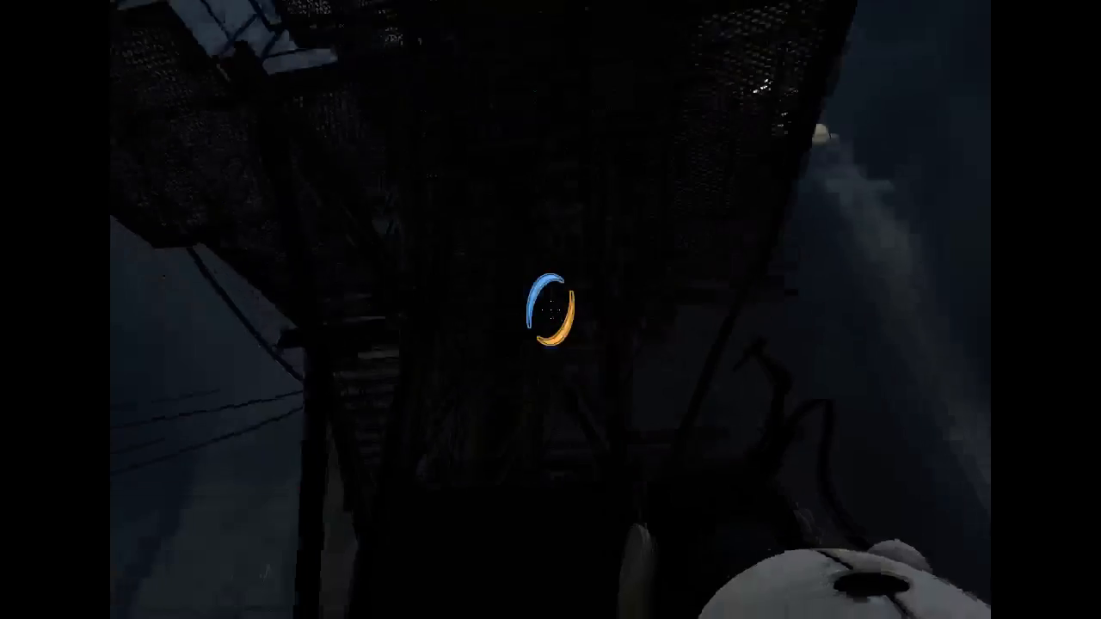
pyautogui.moveTo(550, 310)
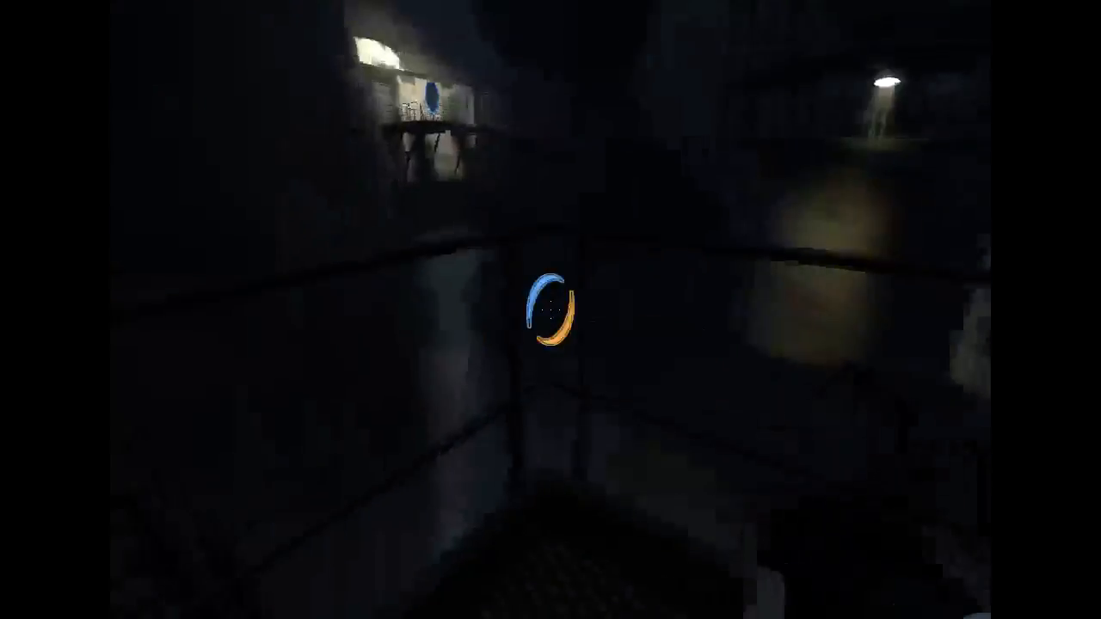
pyautogui.click(551, 310)
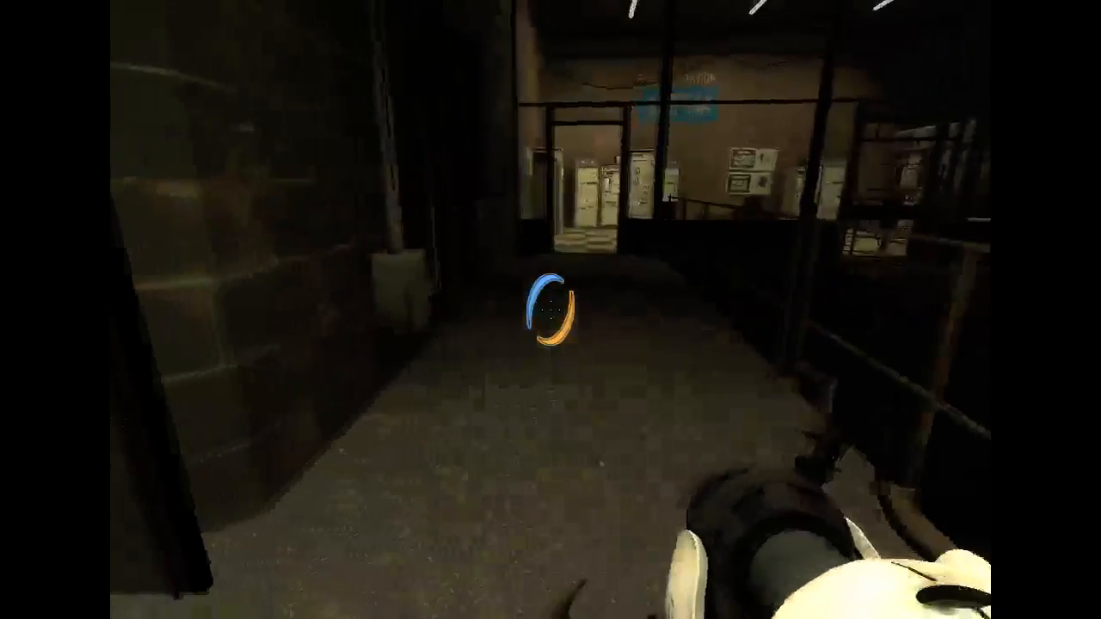
pyautogui.press('w')
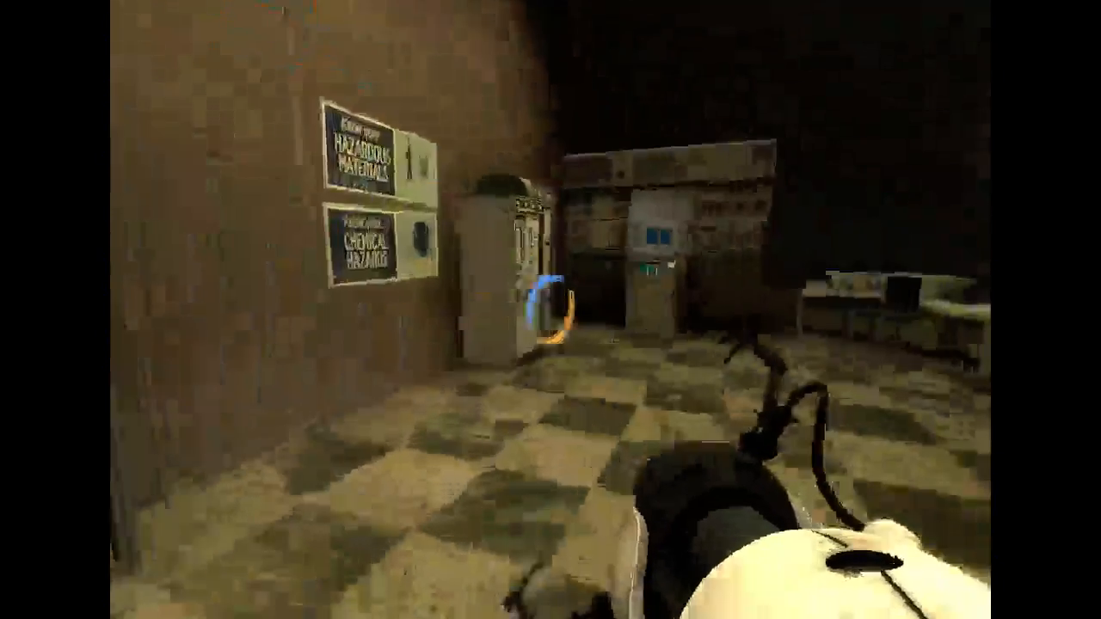
pyautogui.moveTo(551, 310)
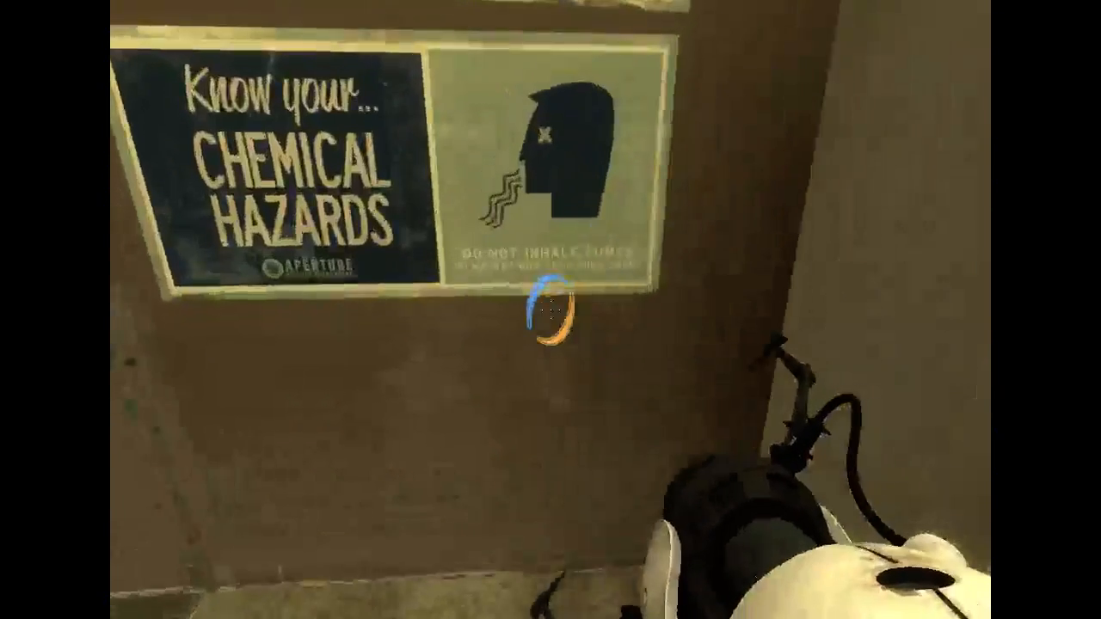
pyautogui.moveTo(551, 310)
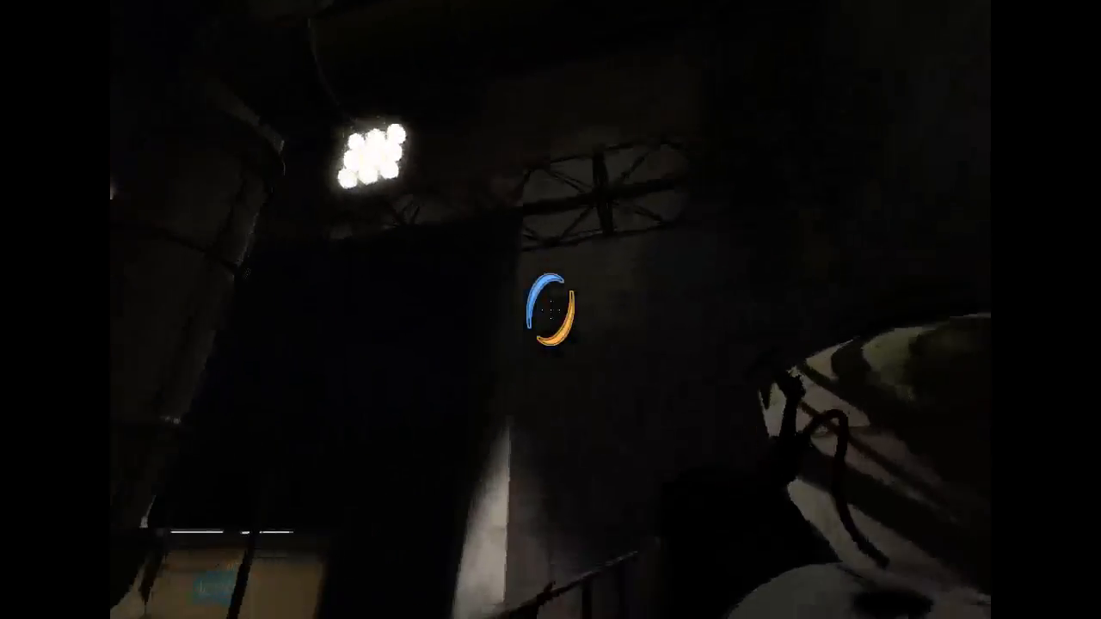
pyautogui.moveTo(550, 310)
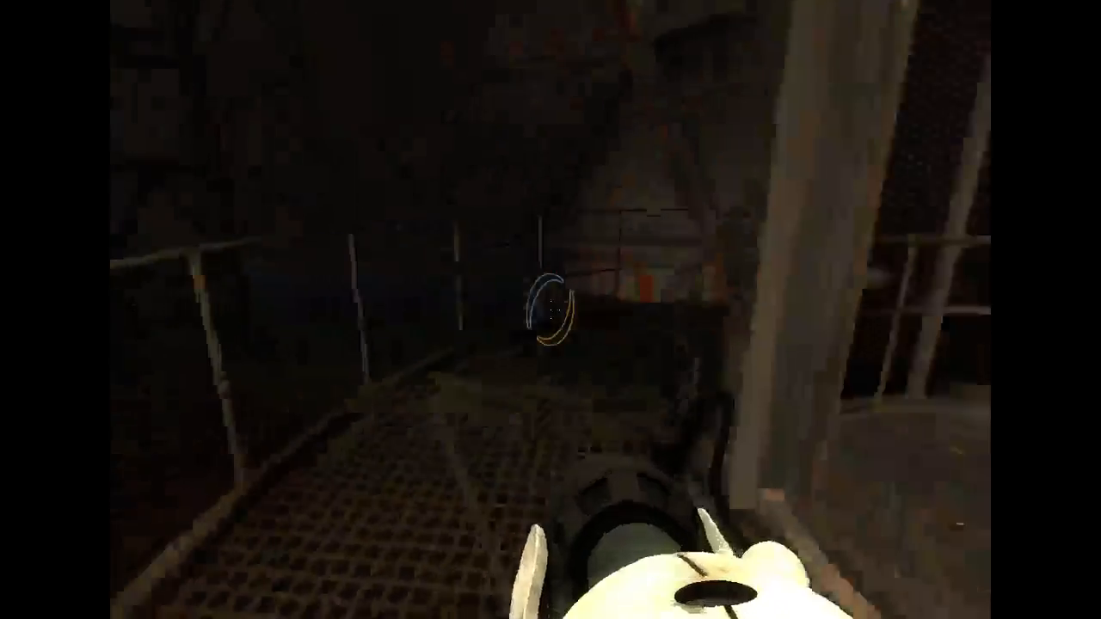
pyautogui.moveTo(551, 310)
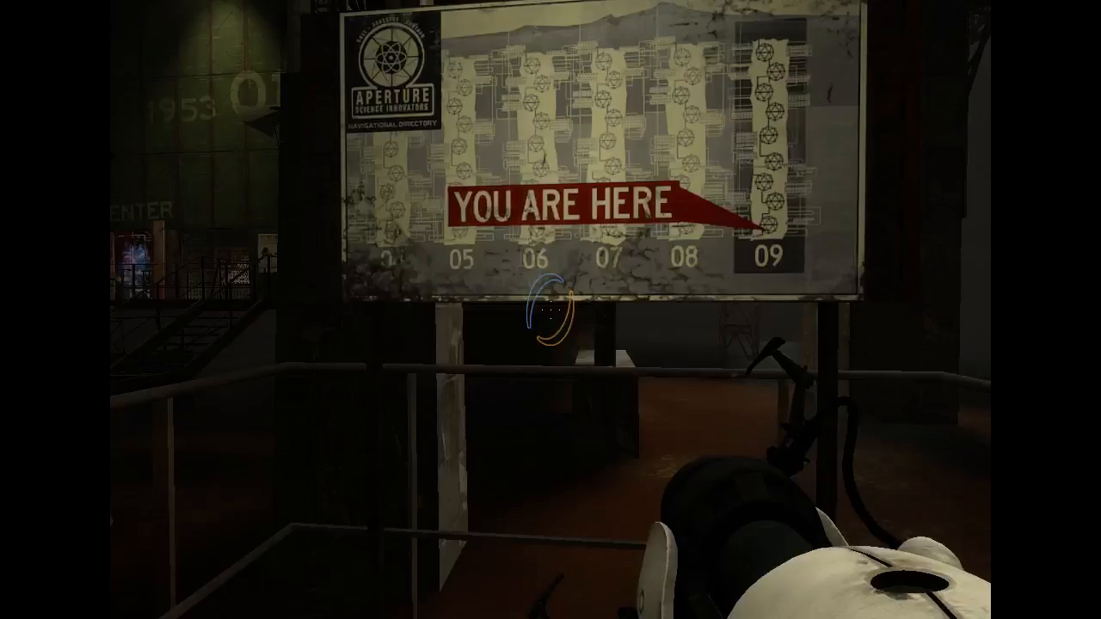
pyautogui.moveTo(551, 310)
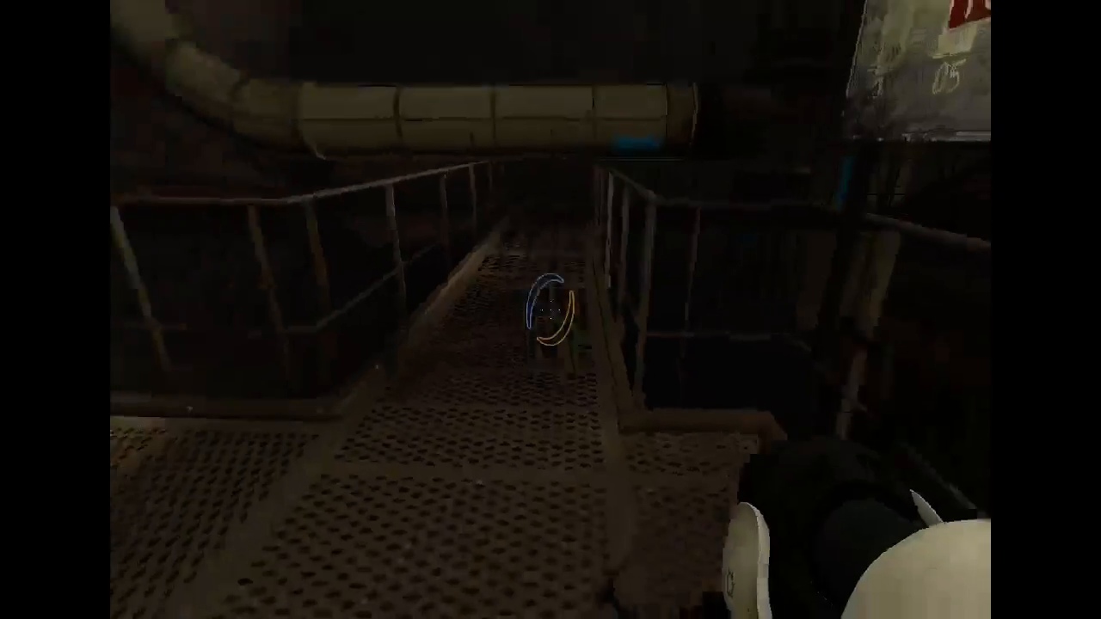
pyautogui.moveTo(550, 310)
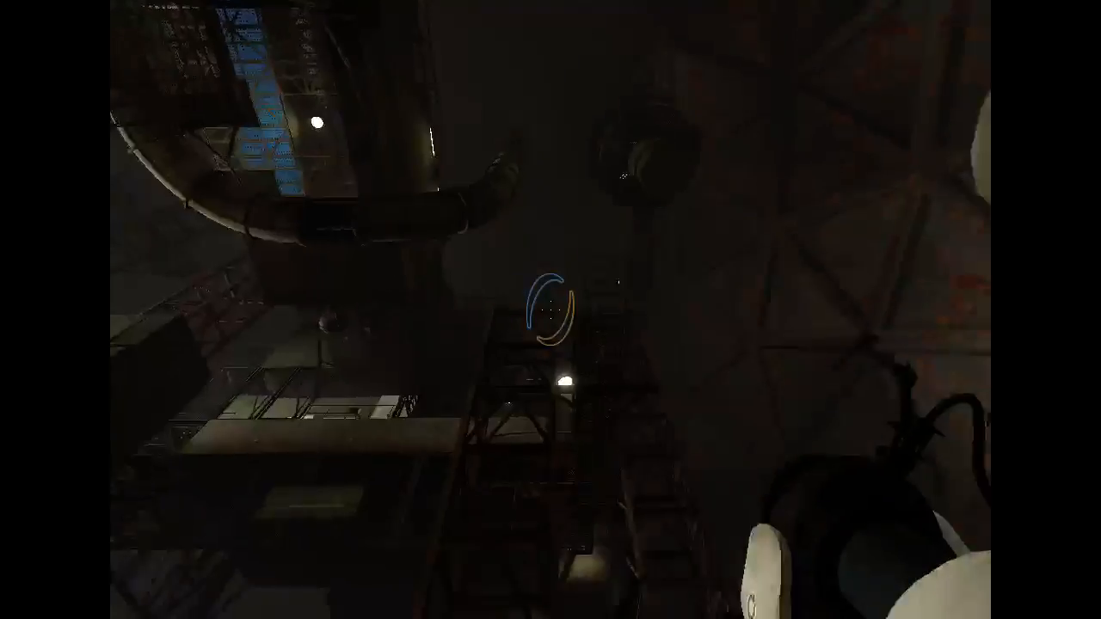
pyautogui.moveTo(551, 310)
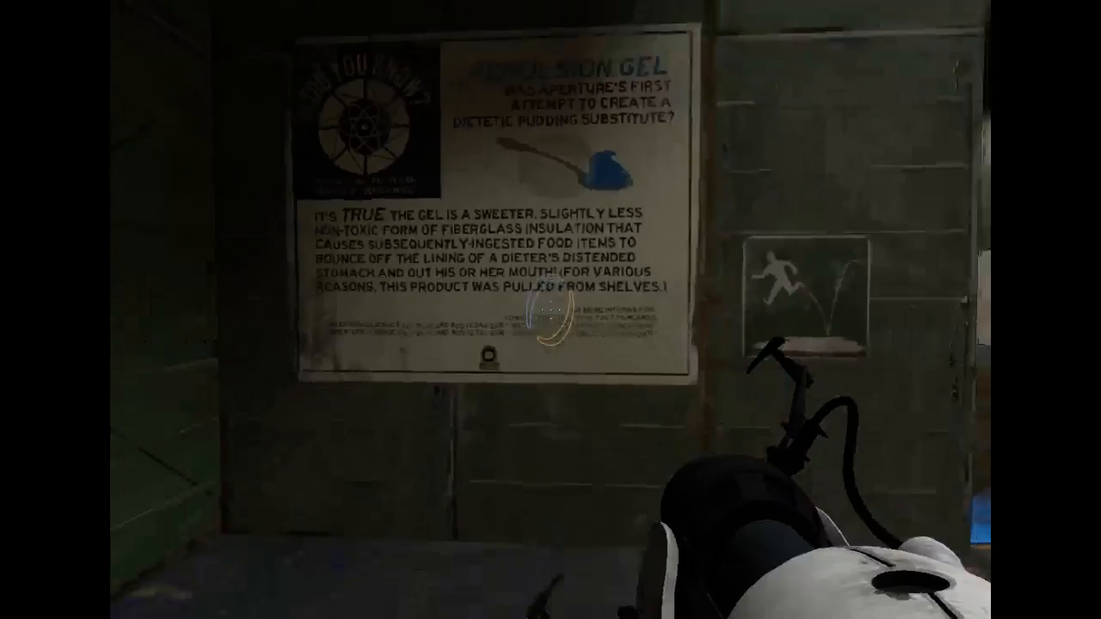
pyautogui.moveTo(551, 310)
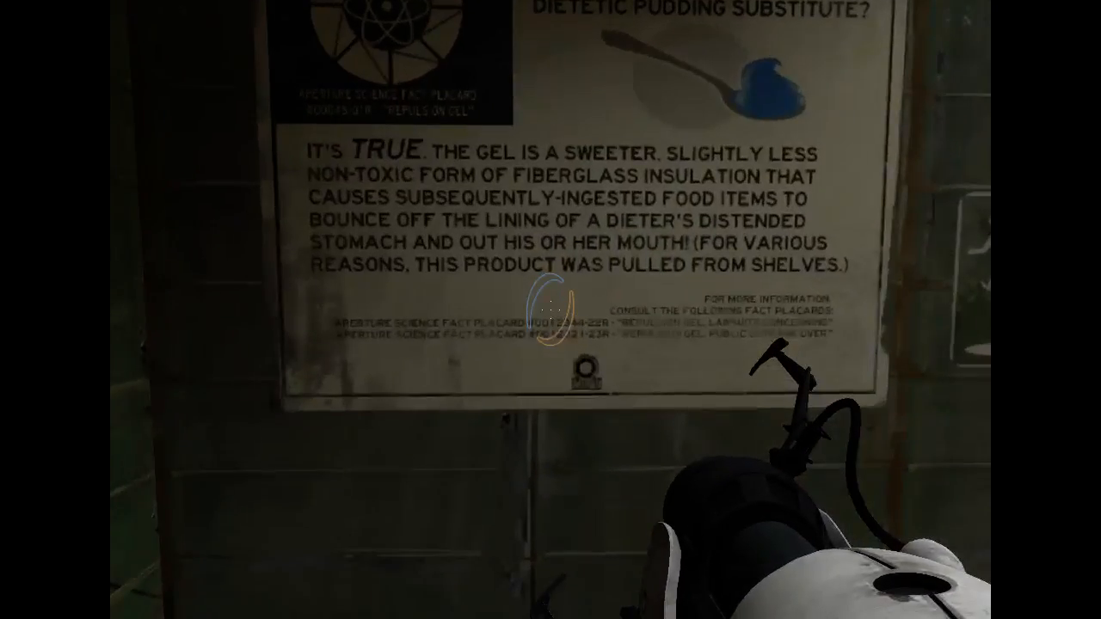
pyautogui.moveTo(551, 310)
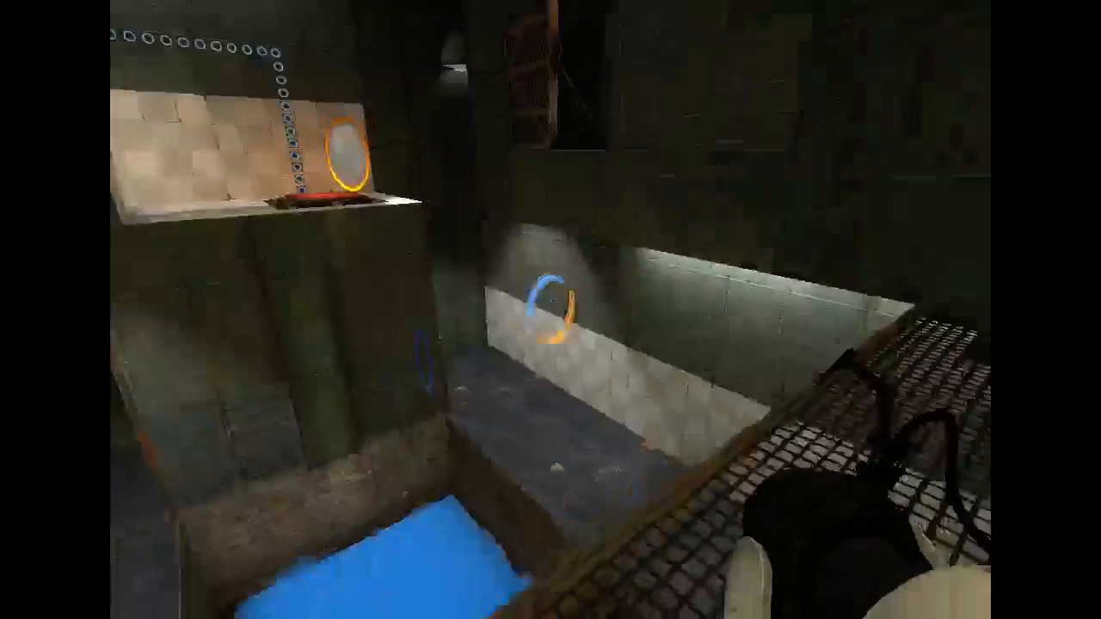
pyautogui.moveTo(551, 310)
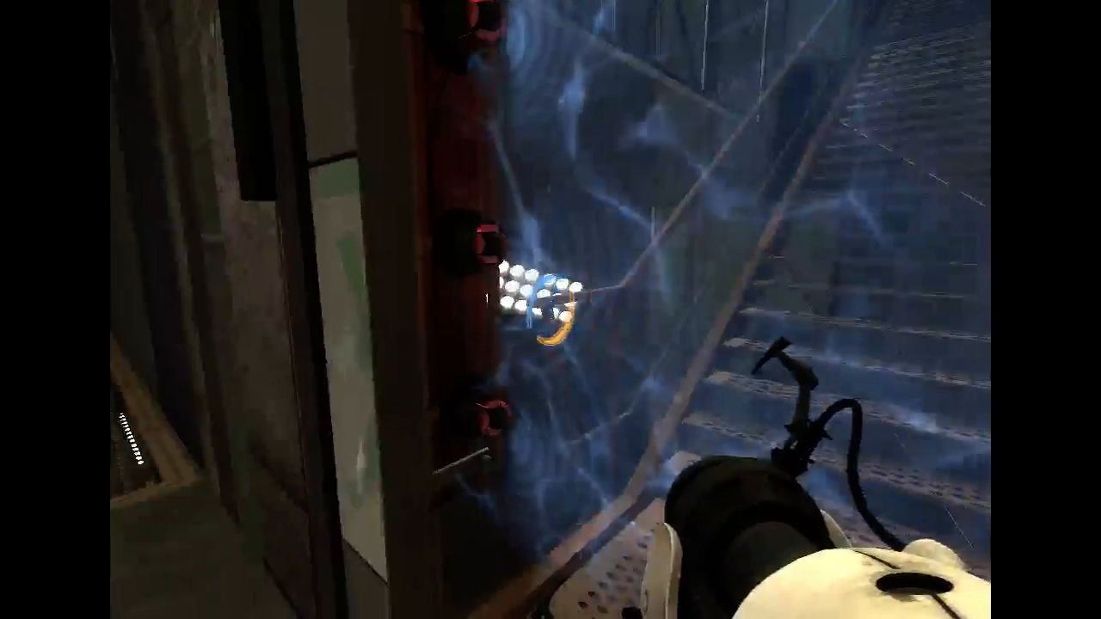
pyautogui.moveTo(550, 309)
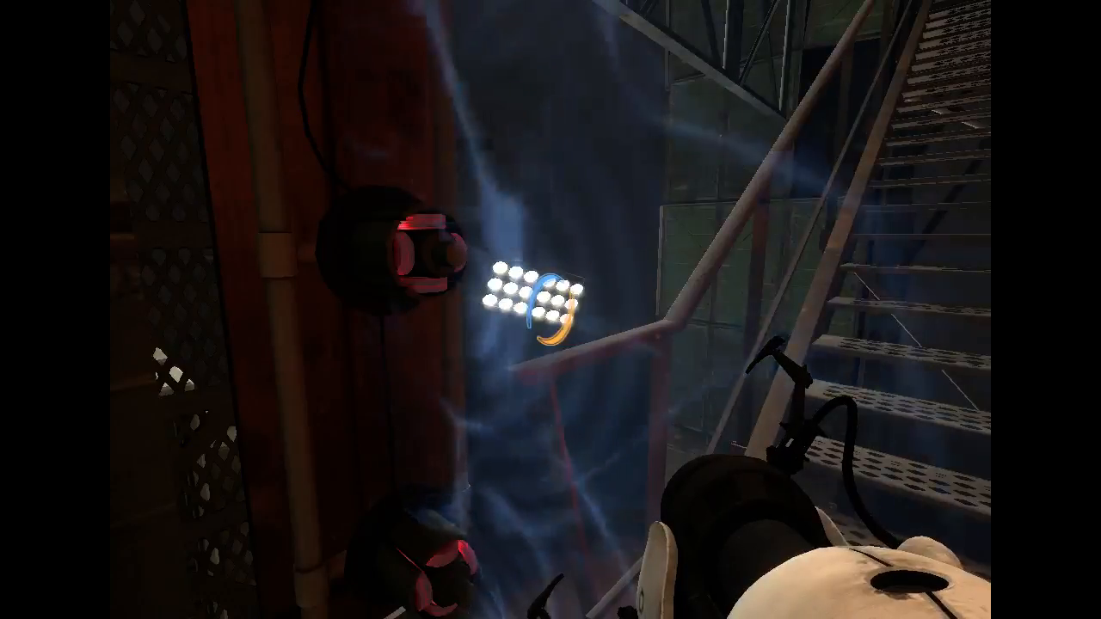
pyautogui.moveTo(551, 309)
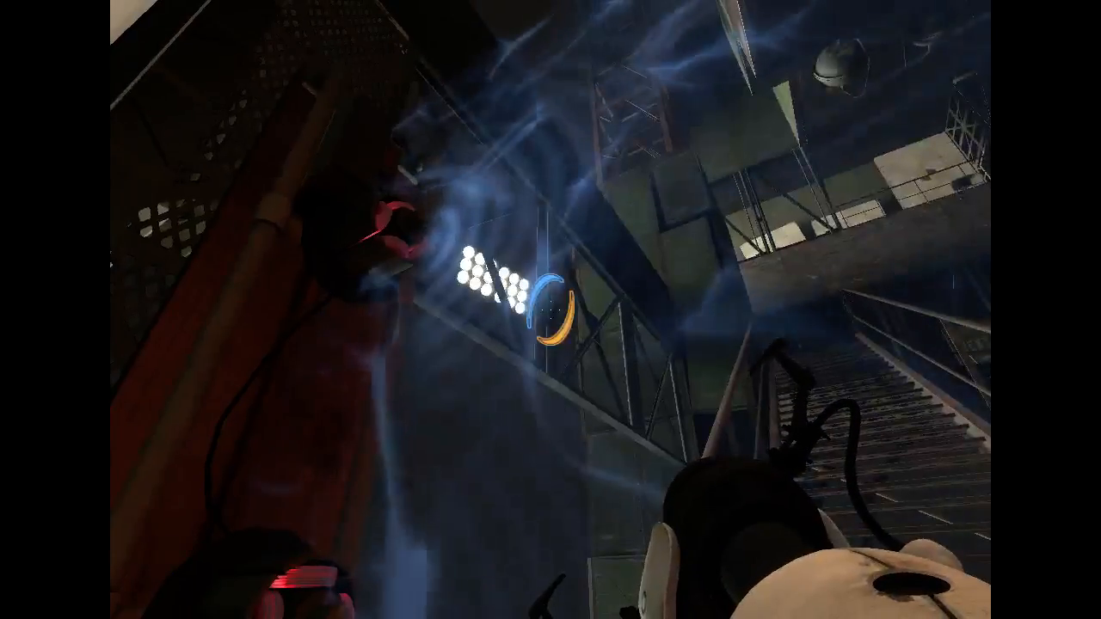
pyautogui.moveTo(550, 310)
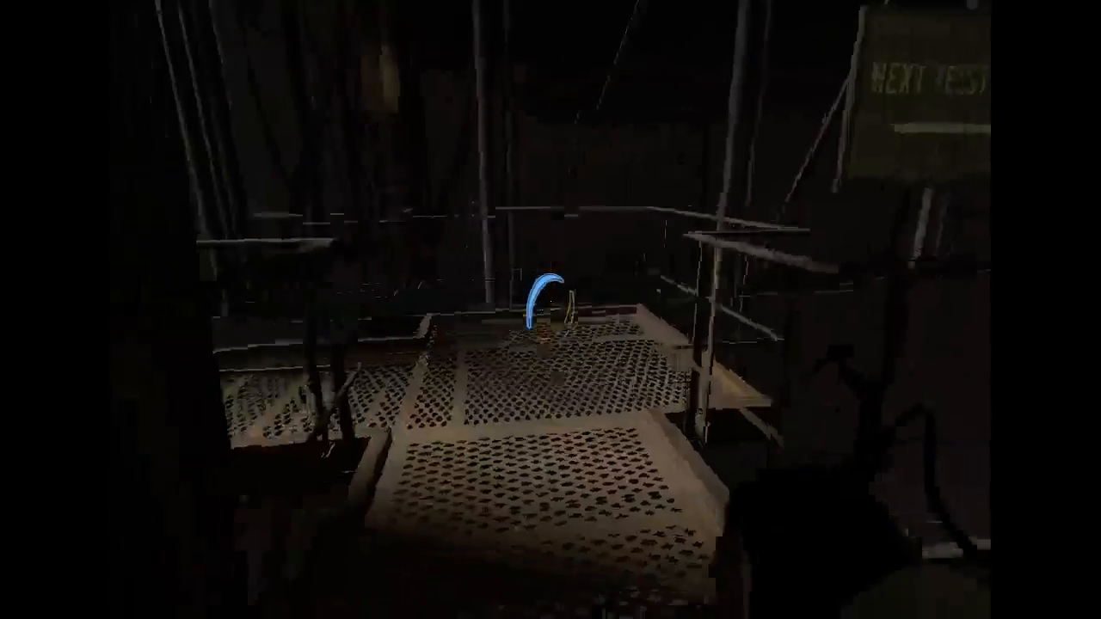
pyautogui.click(550, 309)
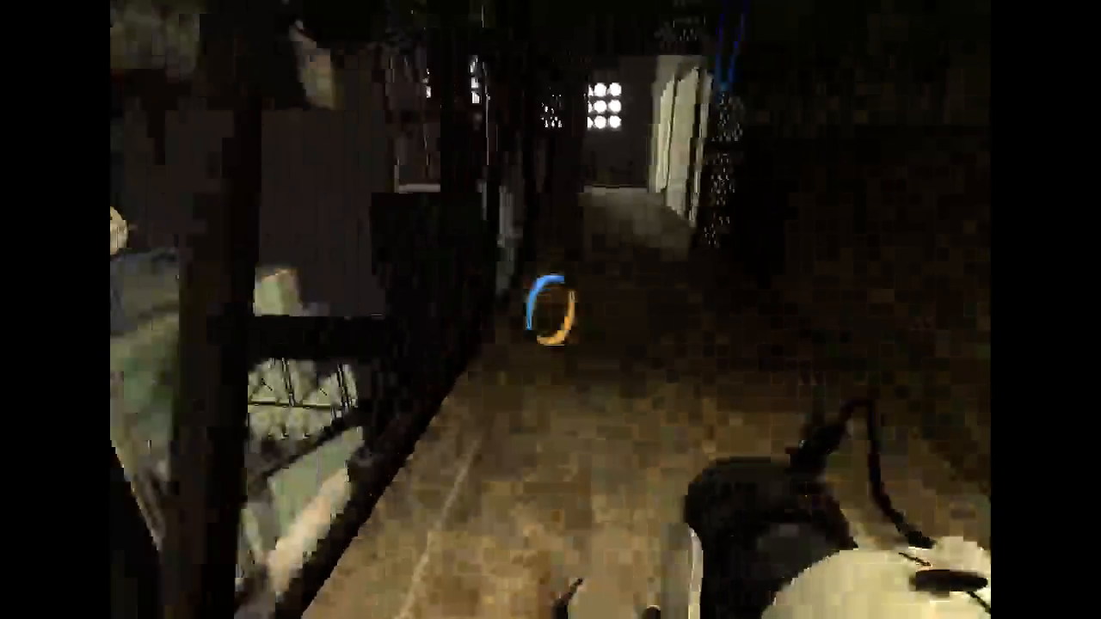
pyautogui.moveTo(551, 309)
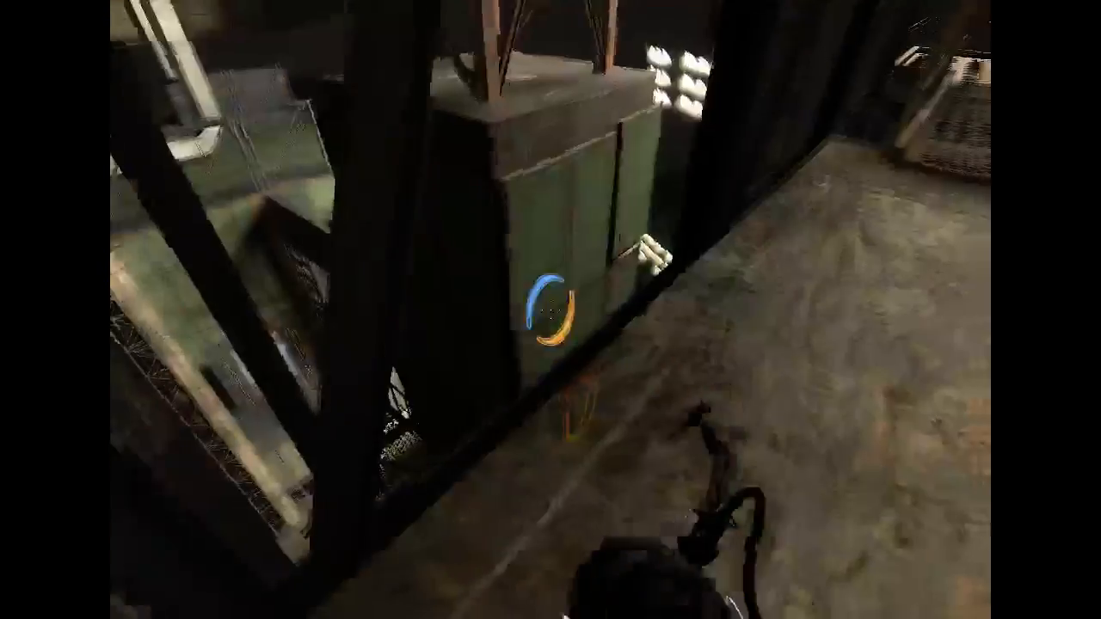
pyautogui.moveTo(550, 309)
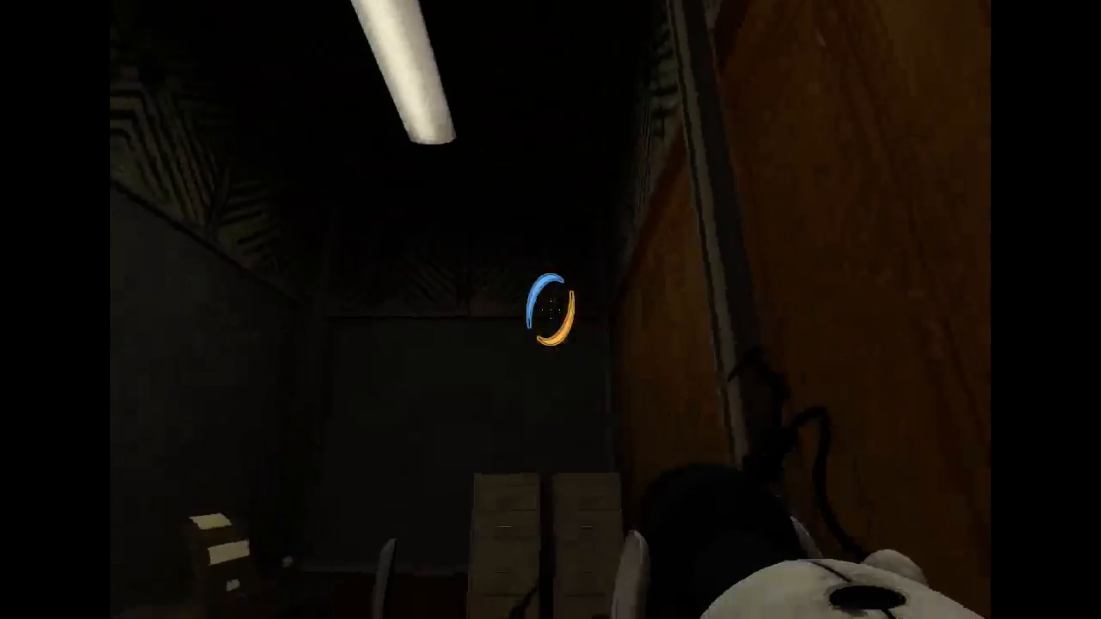
pyautogui.moveTo(550, 310)
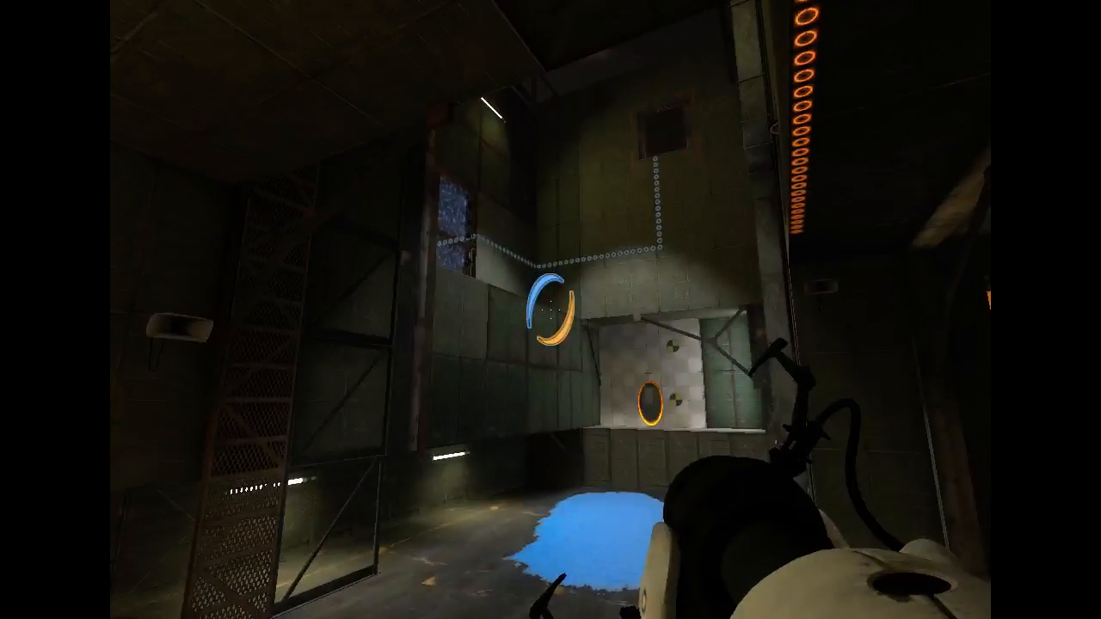
pyautogui.moveTo(551, 309)
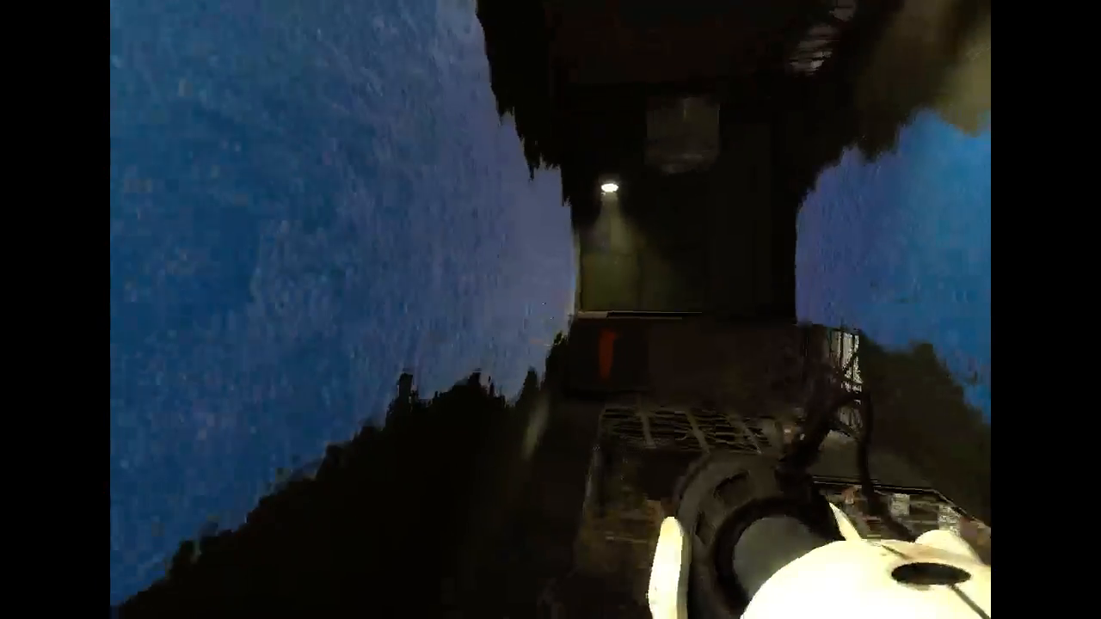
pyautogui.moveTo(551, 310)
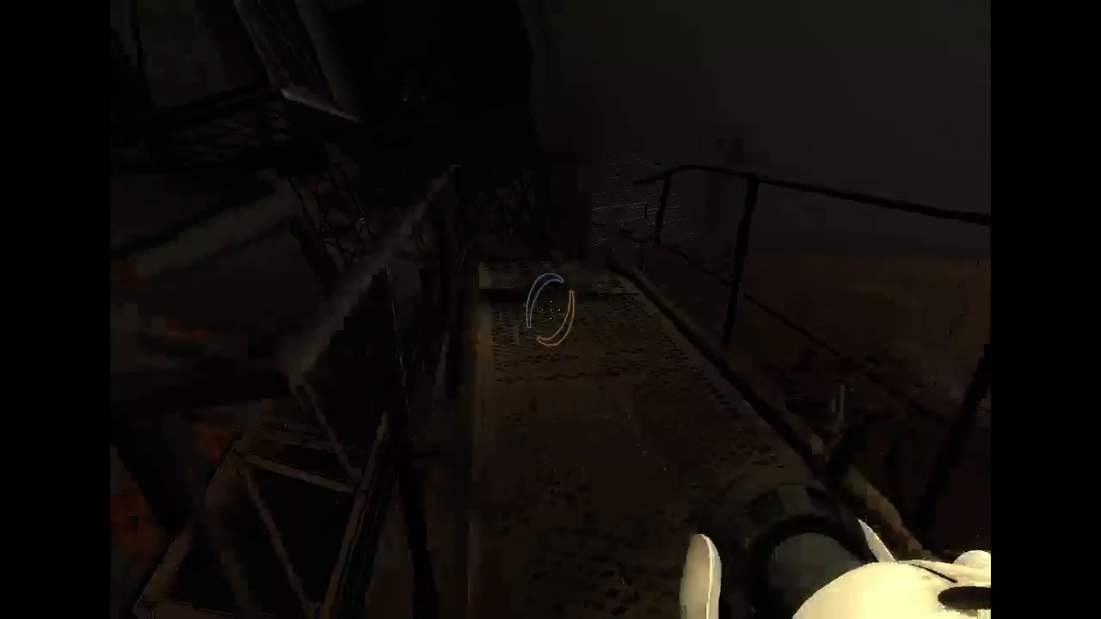
pyautogui.moveTo(550, 310)
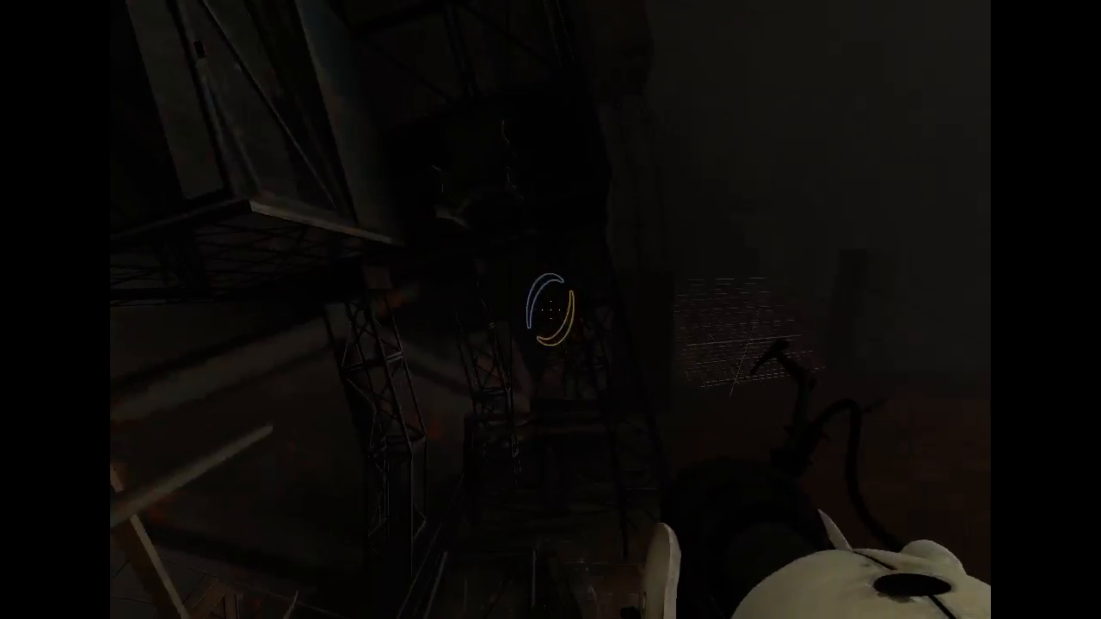
pyautogui.moveTo(550, 310)
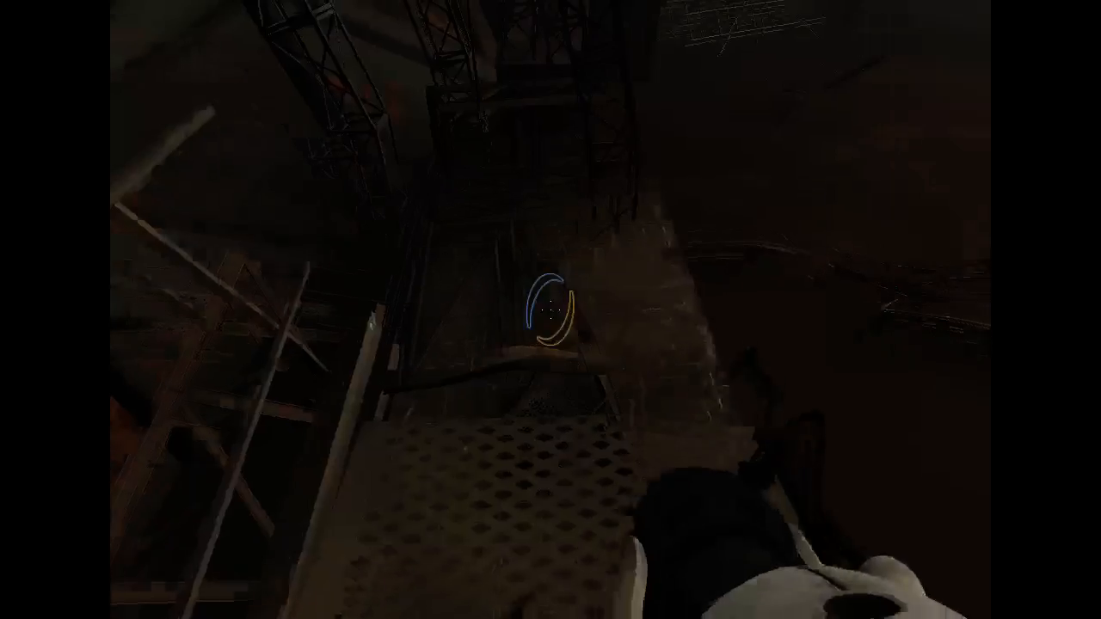
pyautogui.moveTo(551, 310)
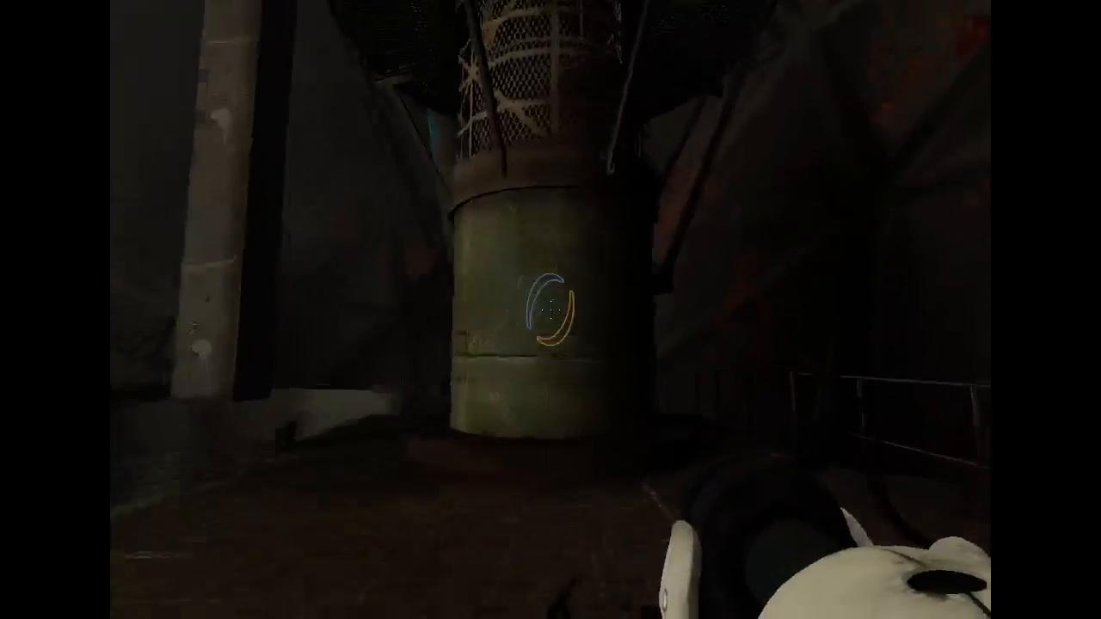
pyautogui.moveTo(550, 310)
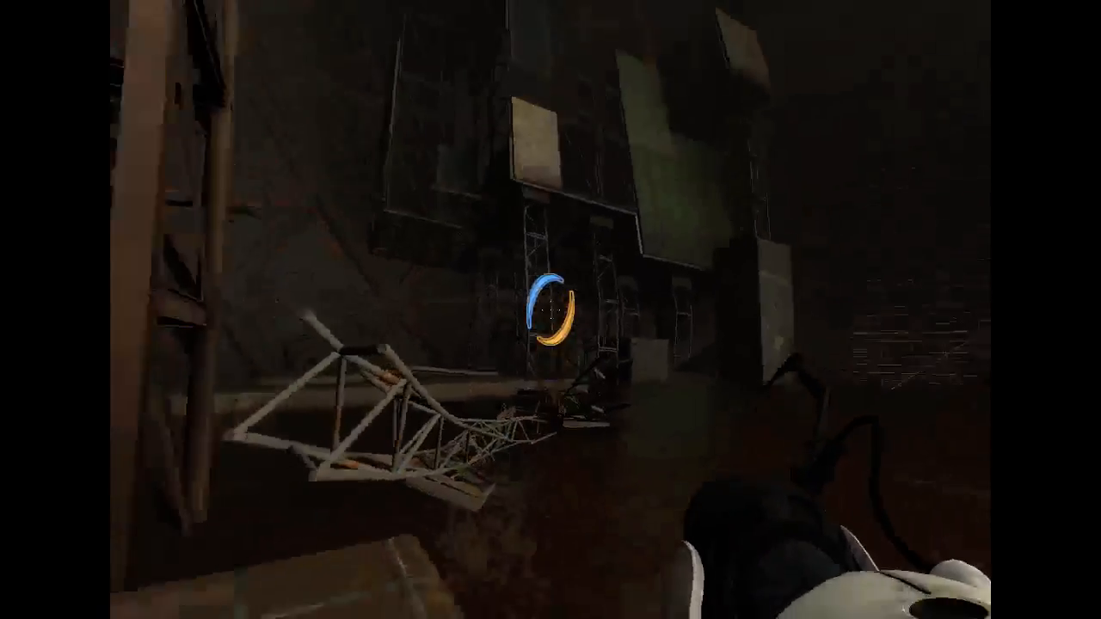
pyautogui.moveTo(550, 310)
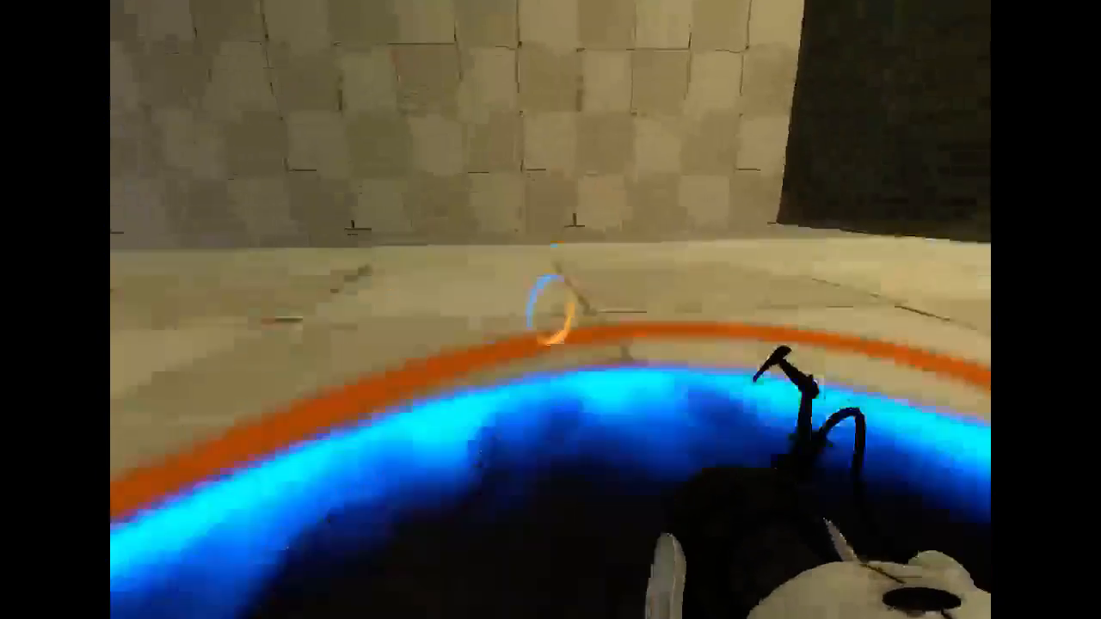
pyautogui.moveTo(551, 309)
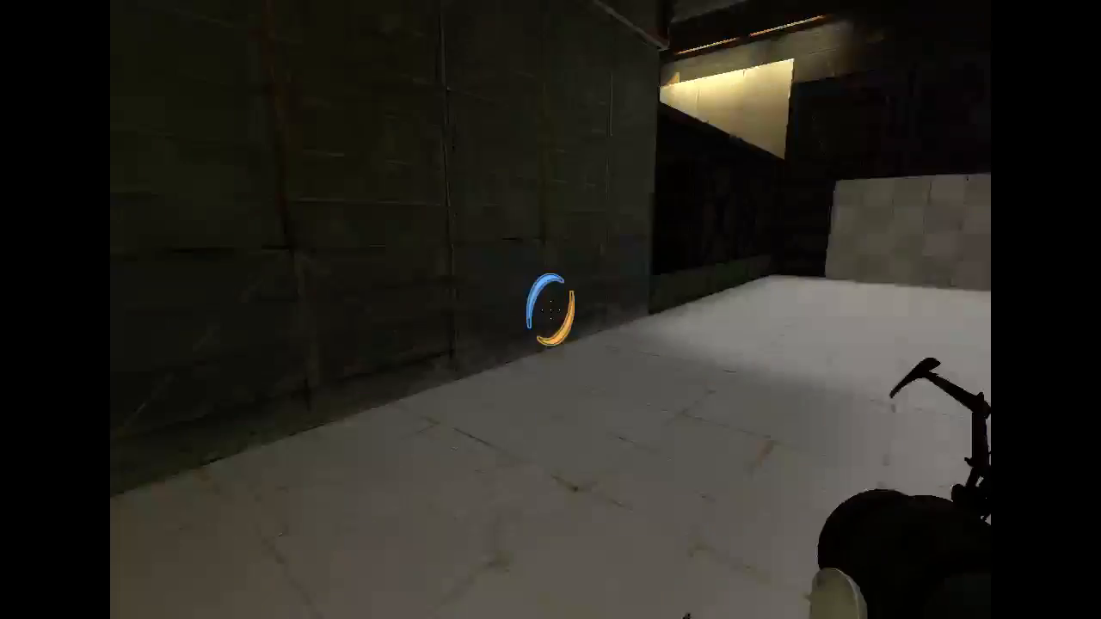
pyautogui.moveTo(550, 309)
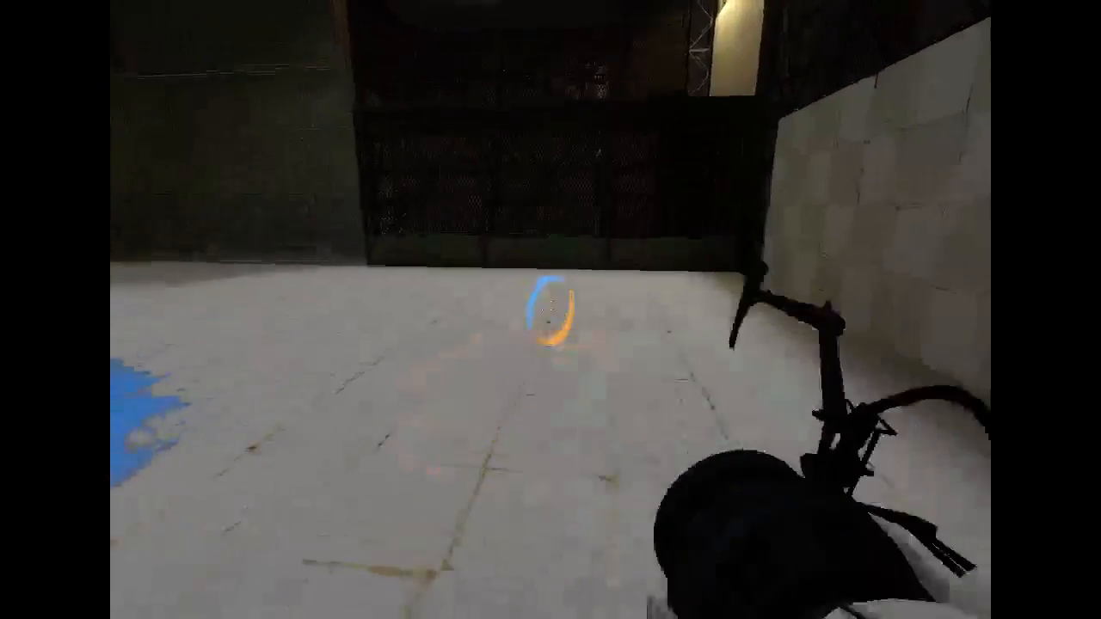
pyautogui.click(550, 310)
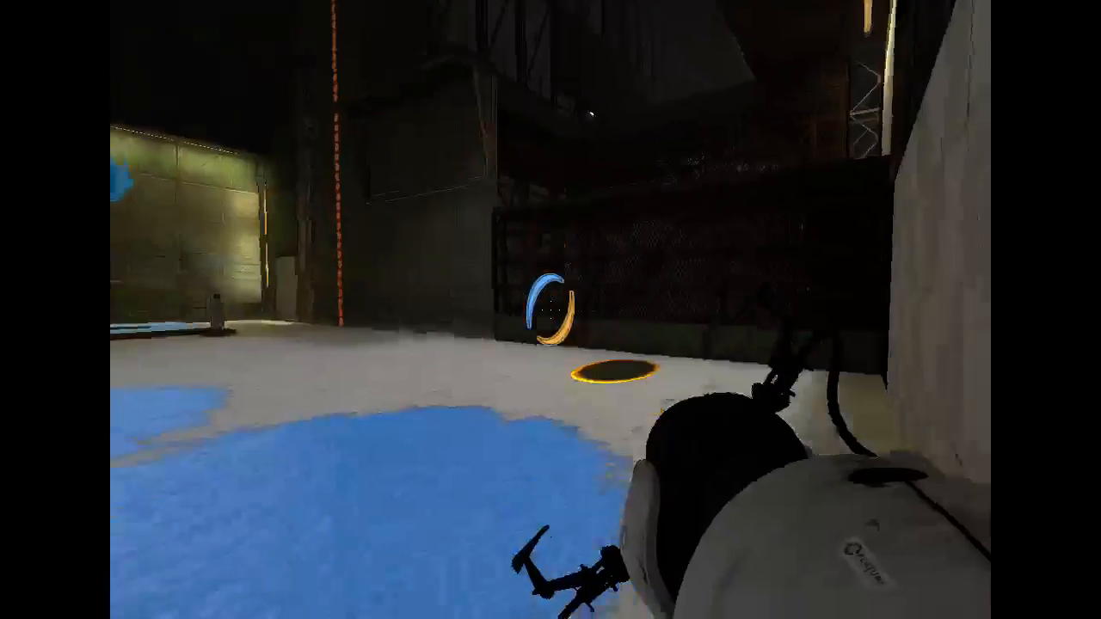
pyautogui.moveTo(551, 309)
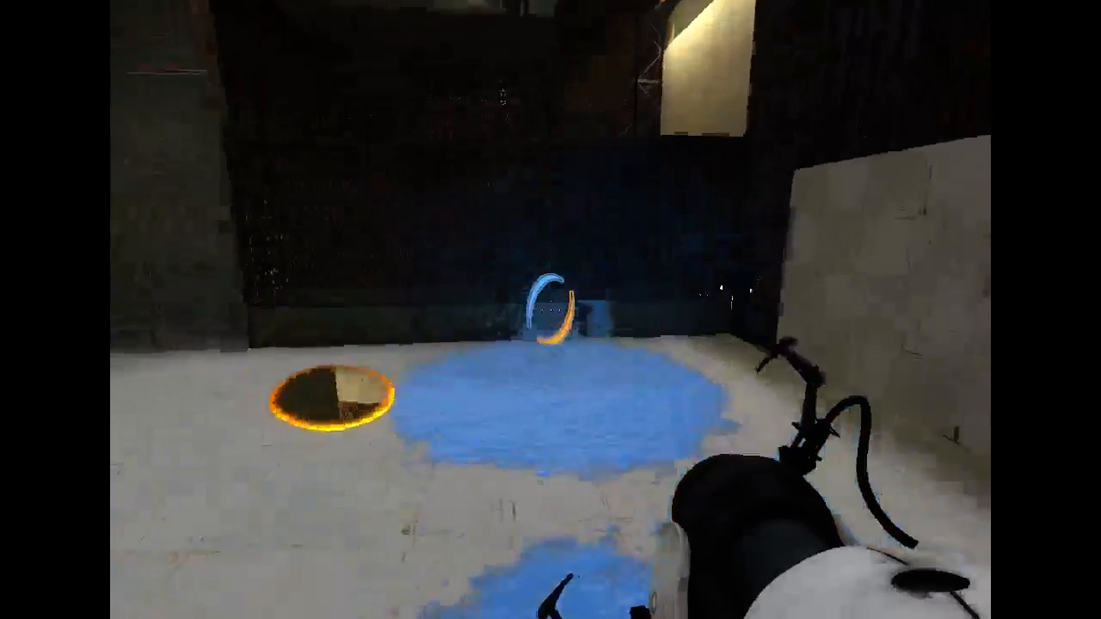
pyautogui.moveTo(551, 310)
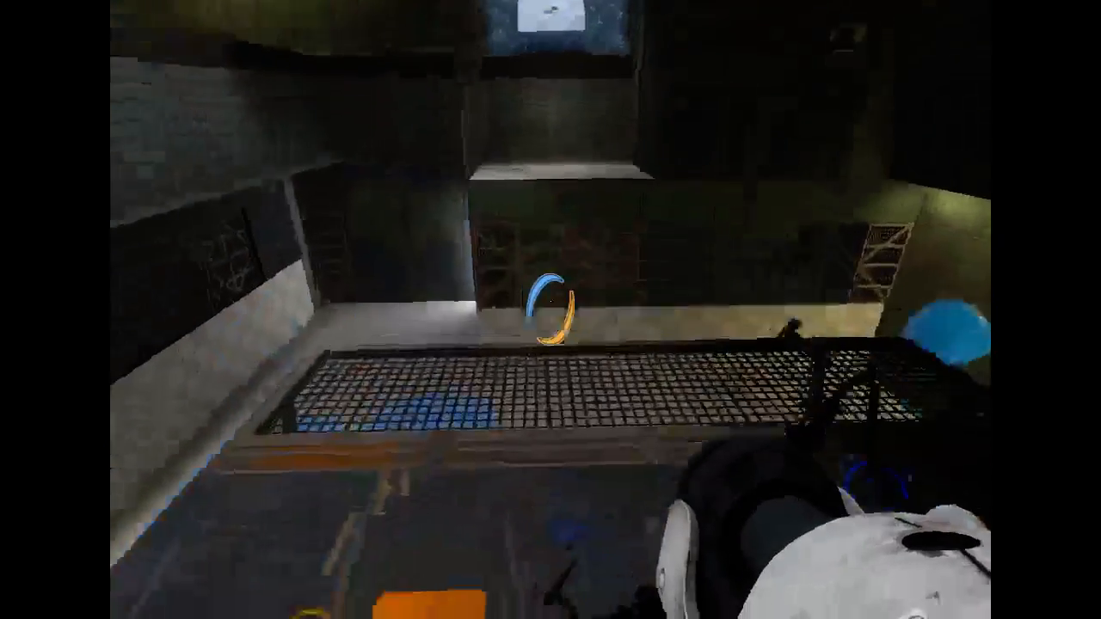
pyautogui.moveTo(550, 310)
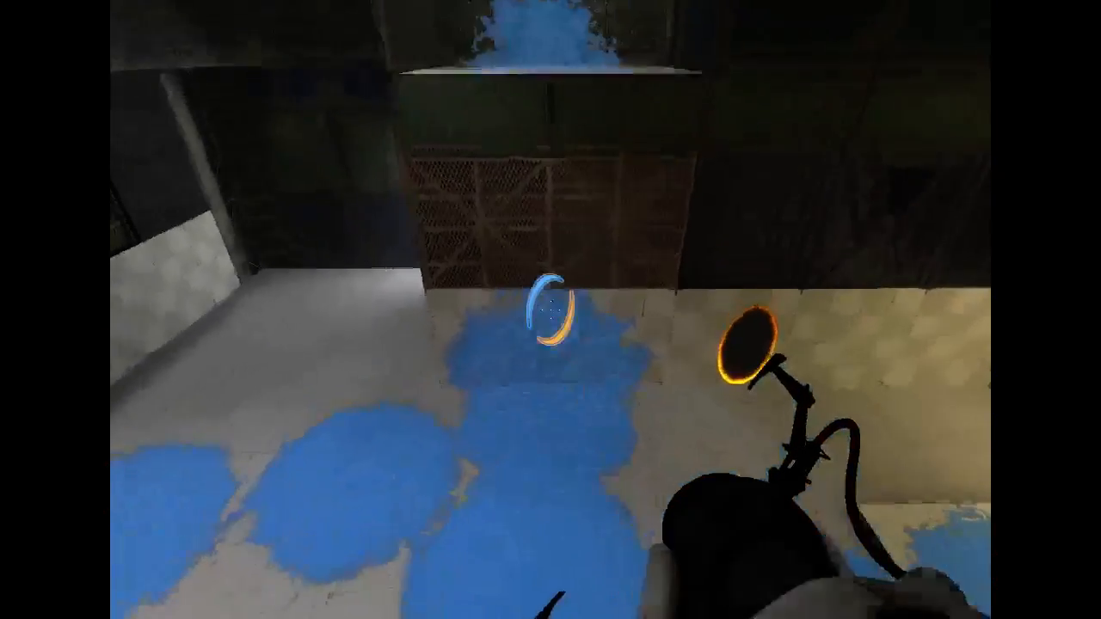
pyautogui.moveTo(551, 310)
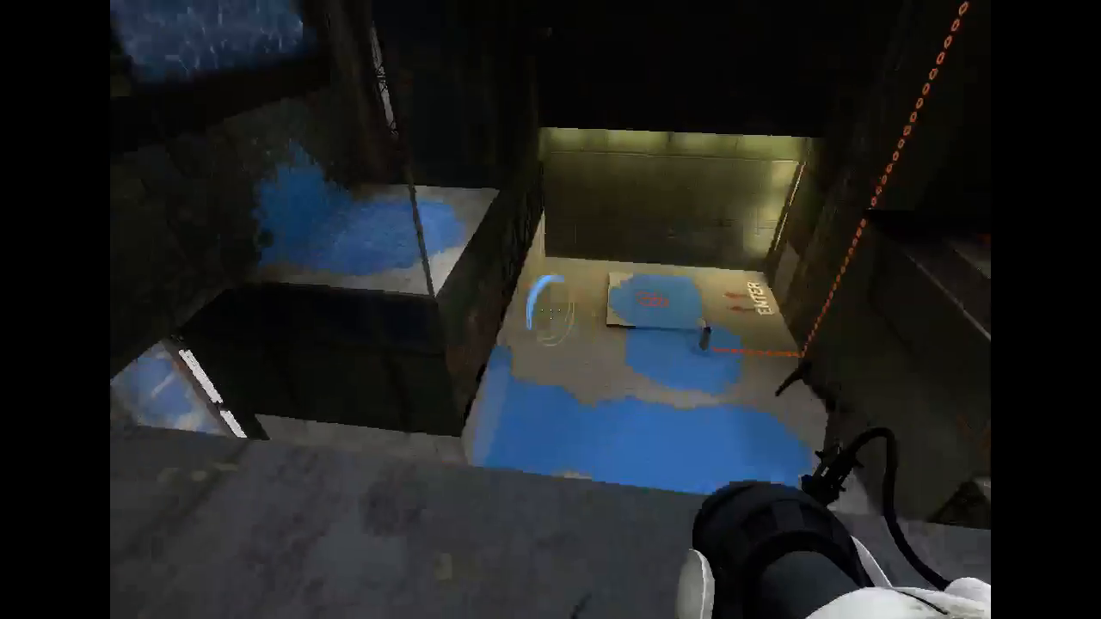
pyautogui.moveTo(551, 310)
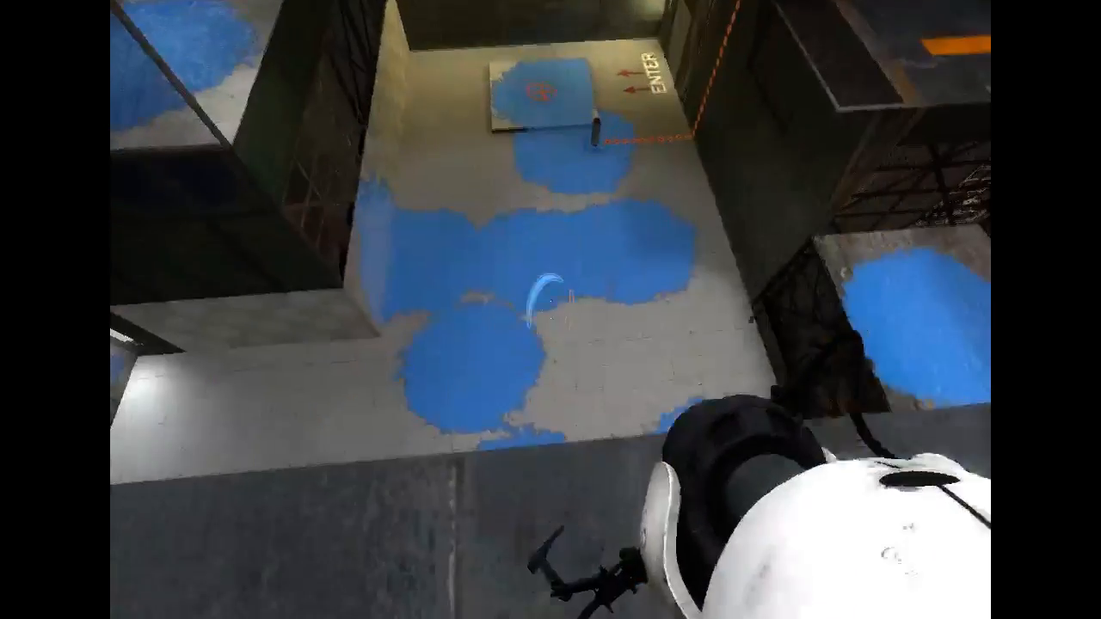
pyautogui.moveTo(551, 310)
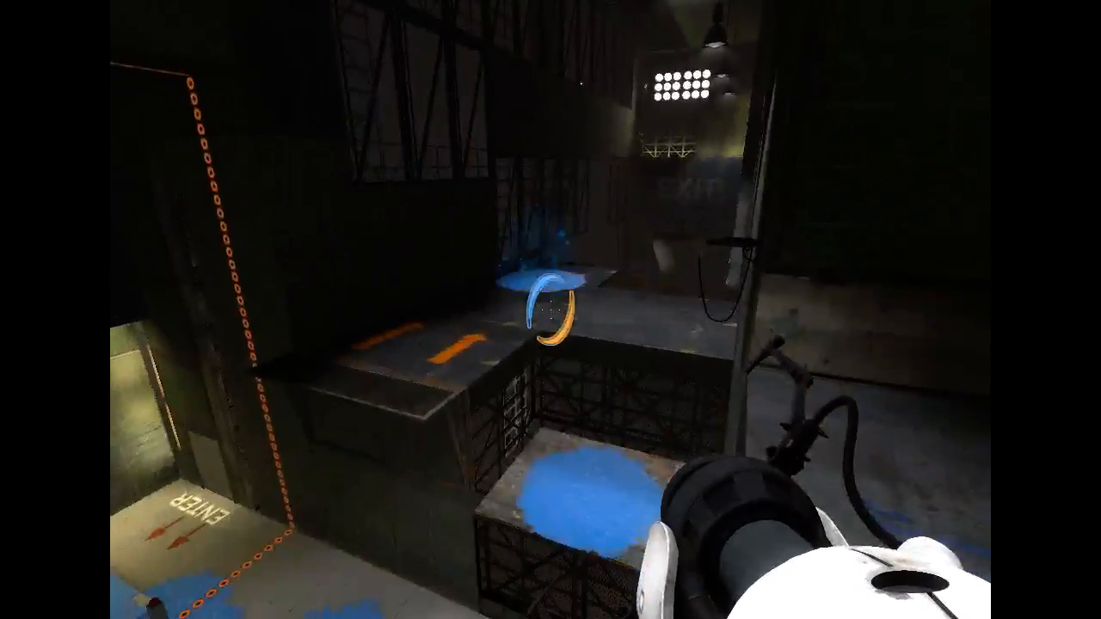
pyautogui.moveTo(551, 310)
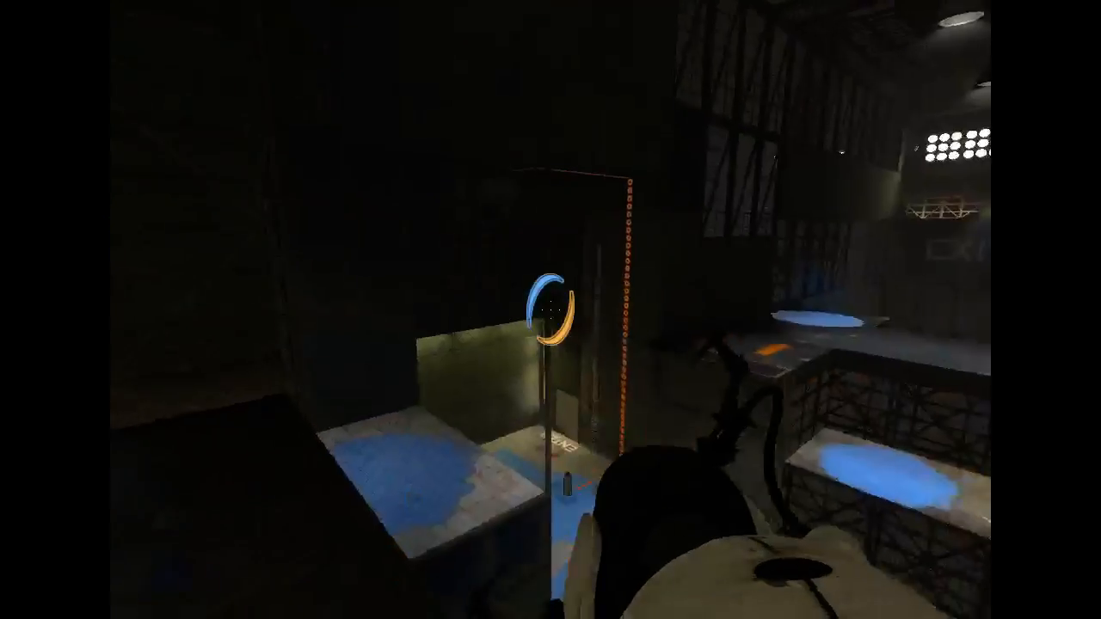
pyautogui.moveTo(551, 309)
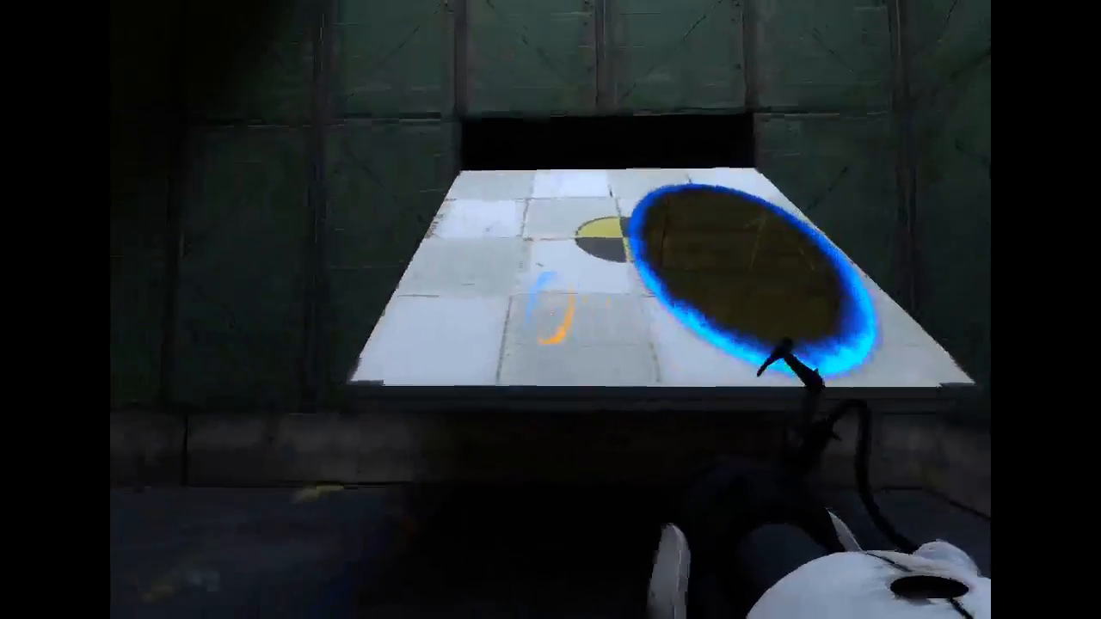
pyautogui.moveTo(551, 309)
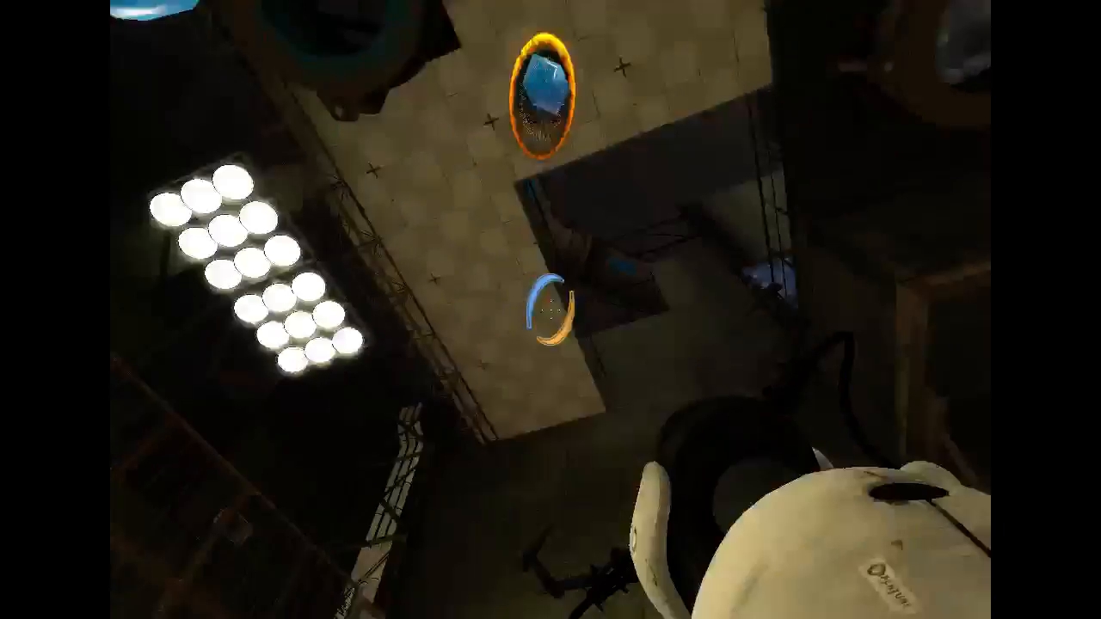
pyautogui.moveTo(551, 310)
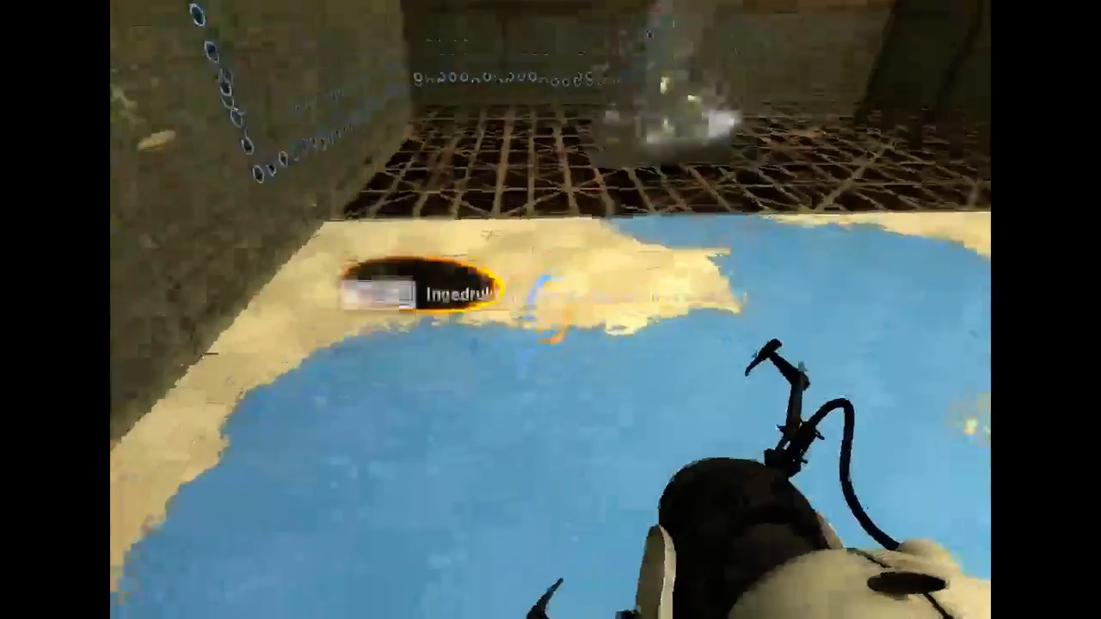
pyautogui.moveTo(550, 310)
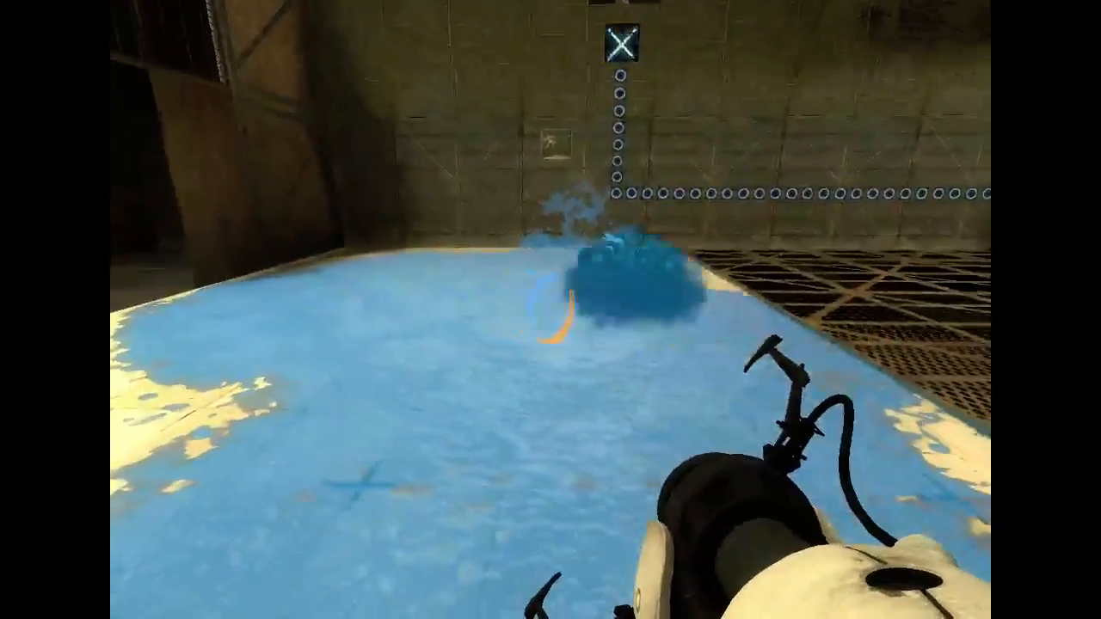
pyautogui.moveTo(551, 310)
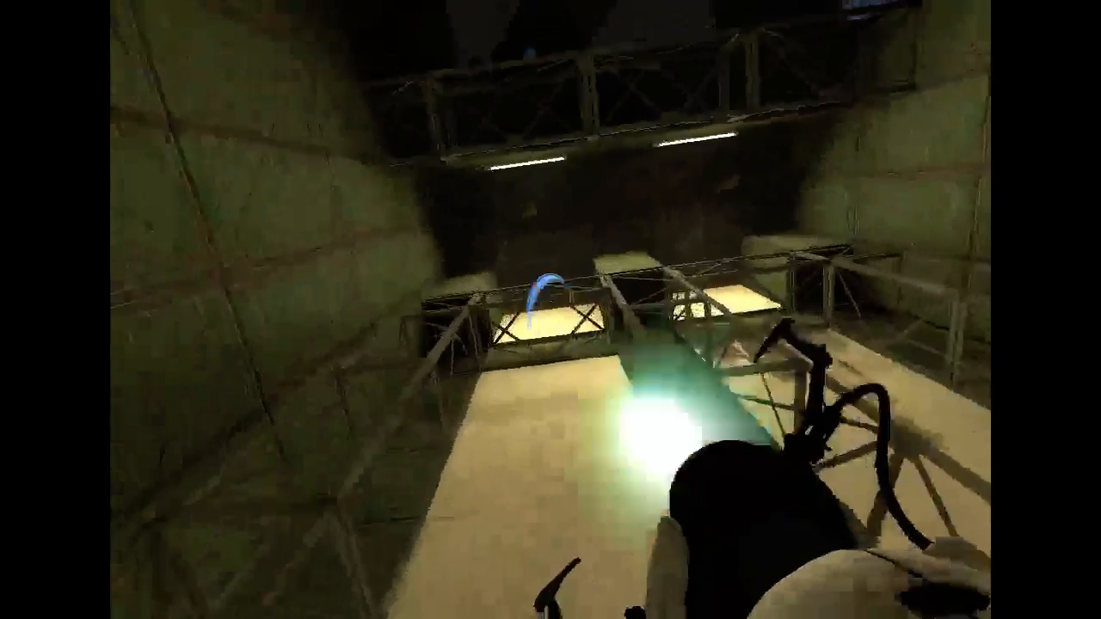
pyautogui.moveTo(551, 309)
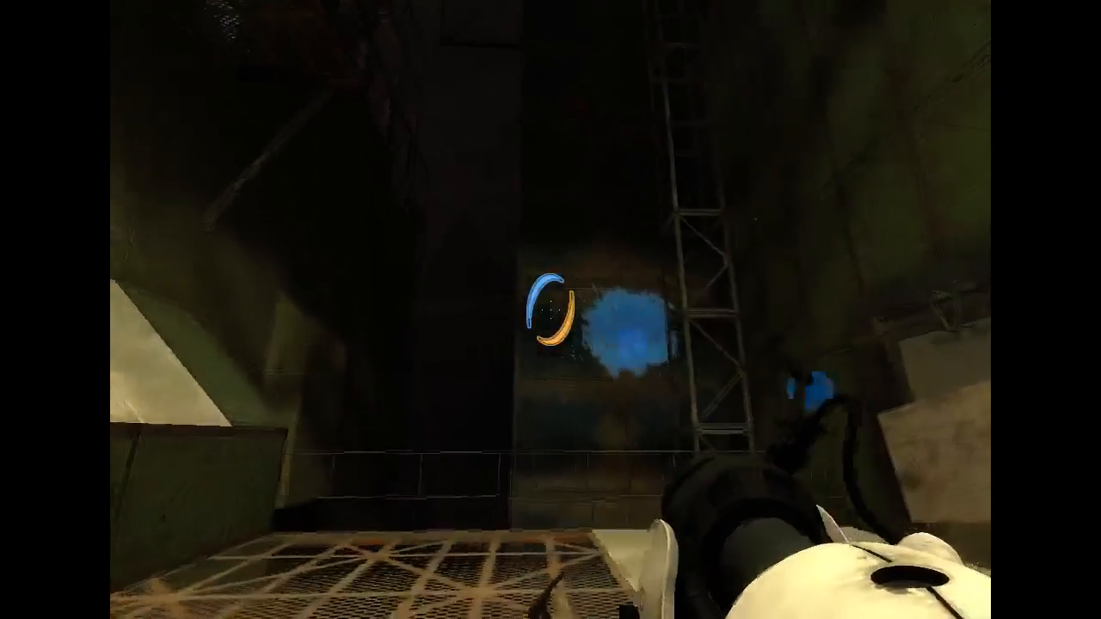
pyautogui.moveTo(550, 310)
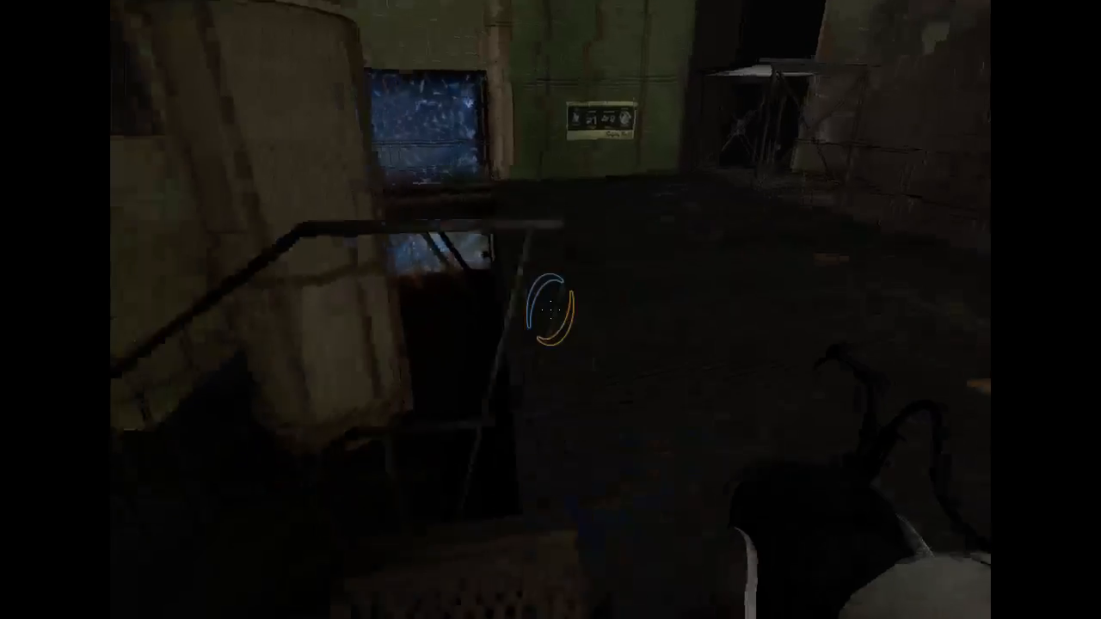
pyautogui.moveTo(550, 310)
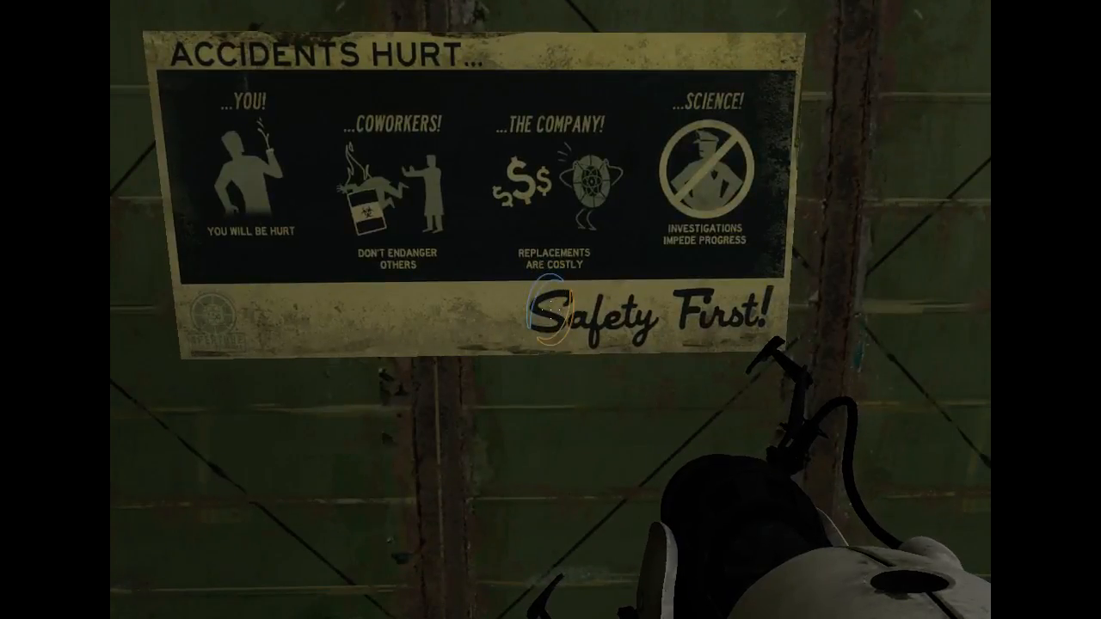
pyautogui.moveTo(550, 310)
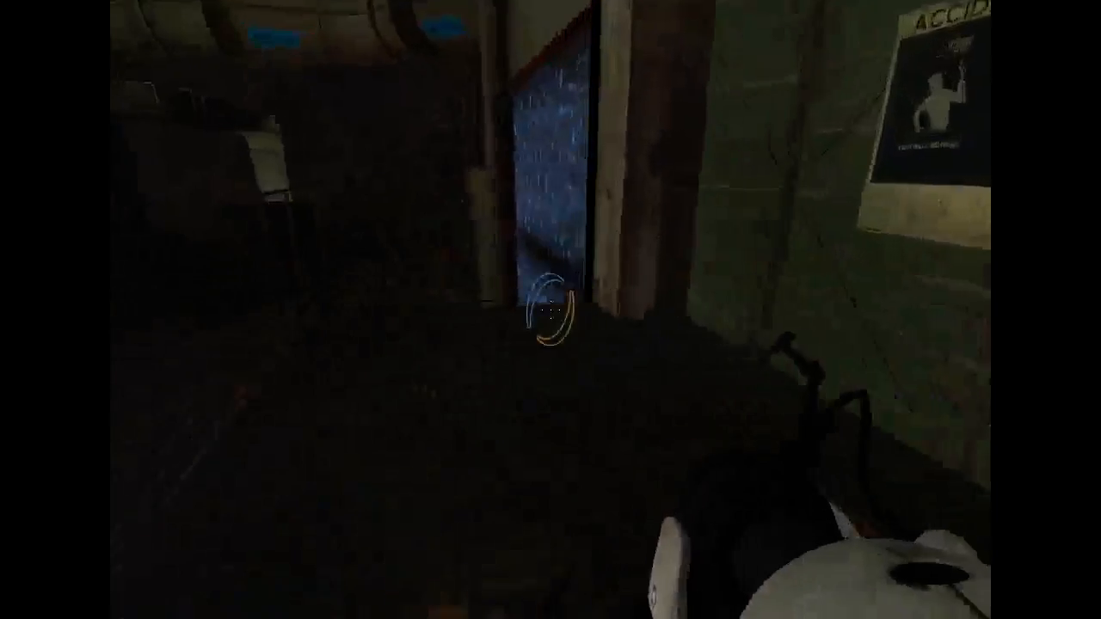
pyautogui.moveTo(550, 309)
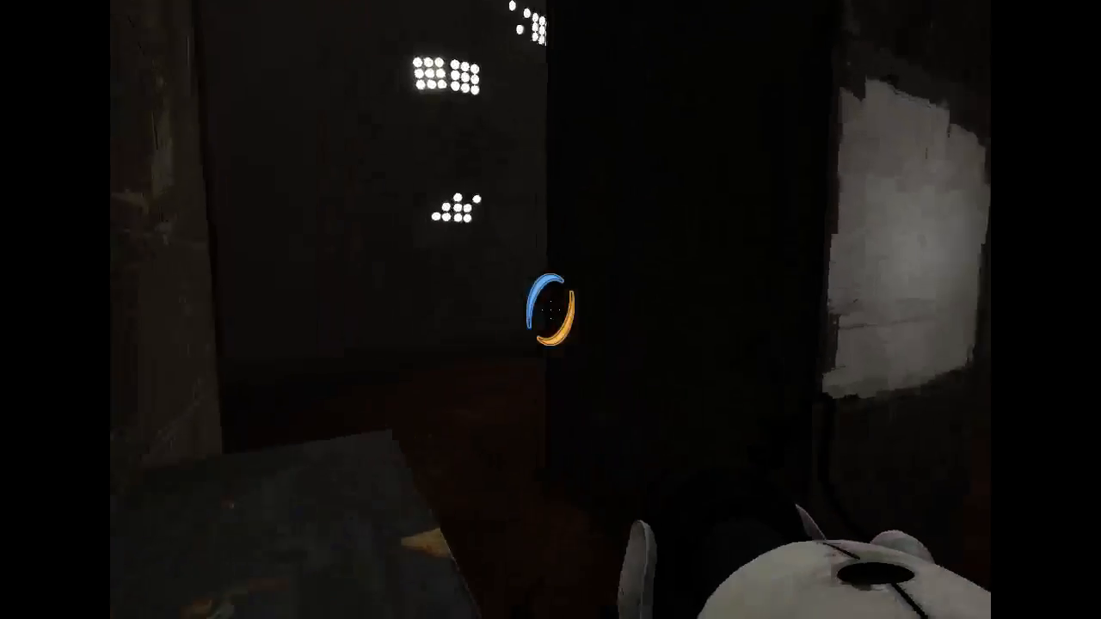
pyautogui.moveTo(551, 309)
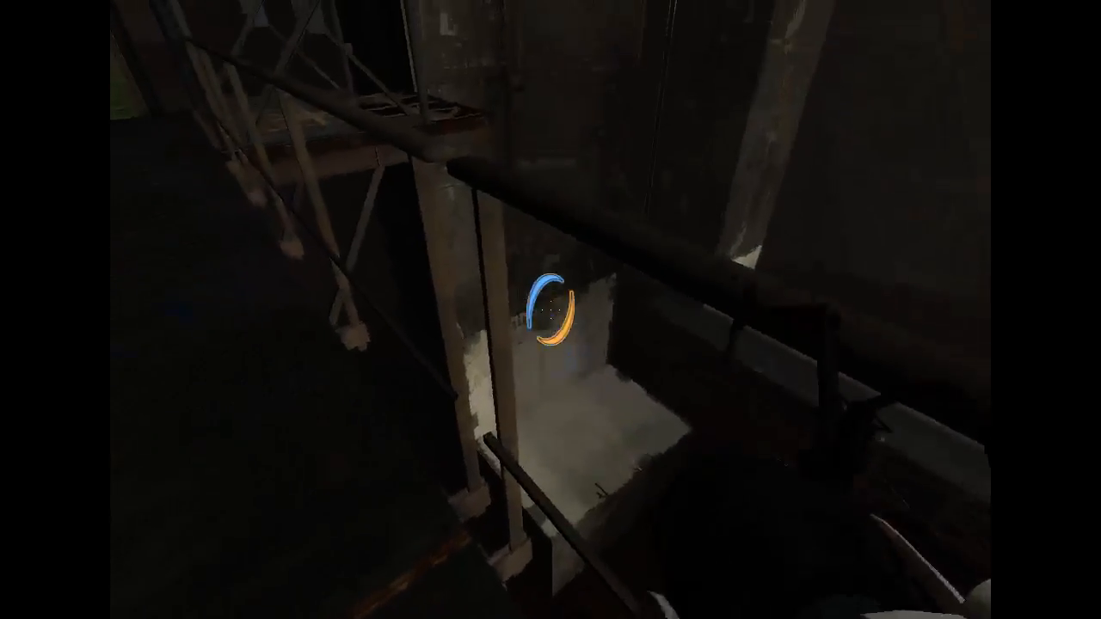
pyautogui.click(551, 310)
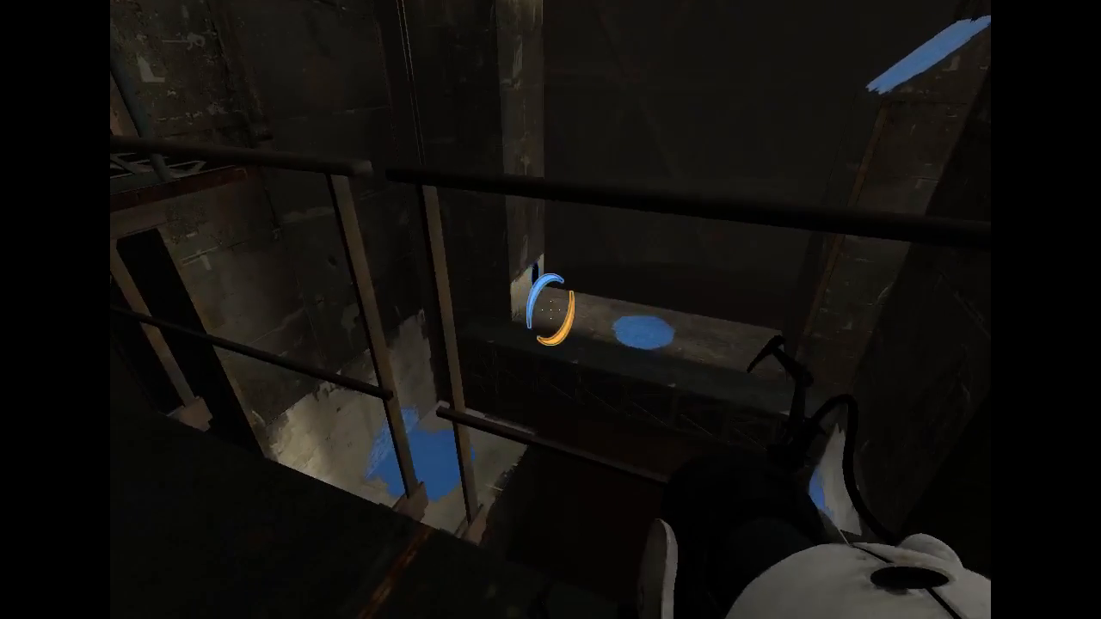
pyautogui.moveTo(551, 309)
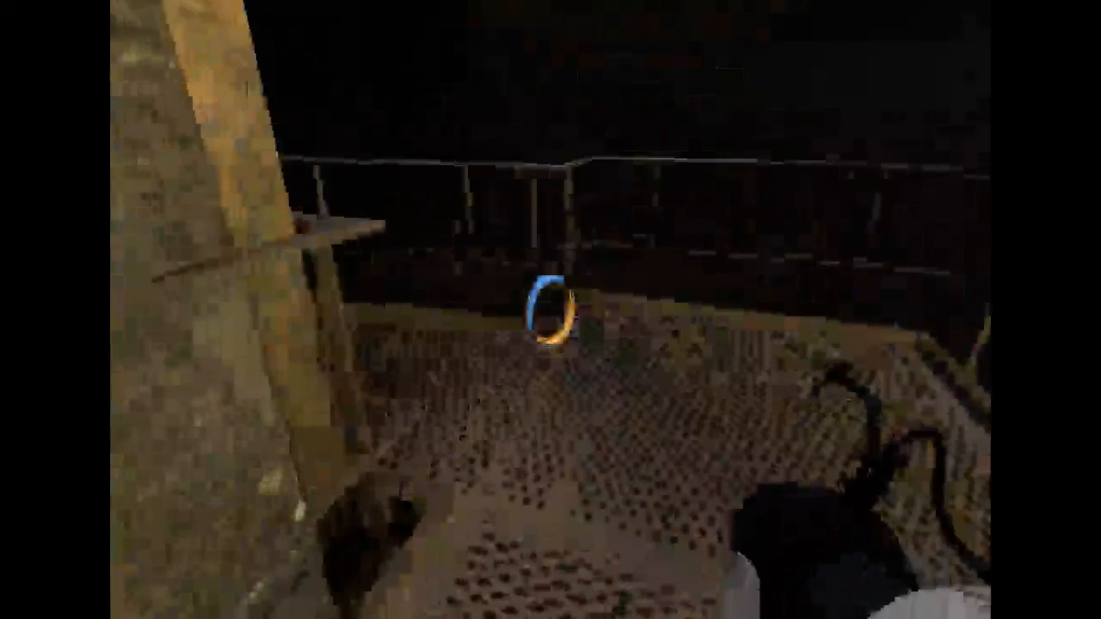
pyautogui.moveTo(551, 310)
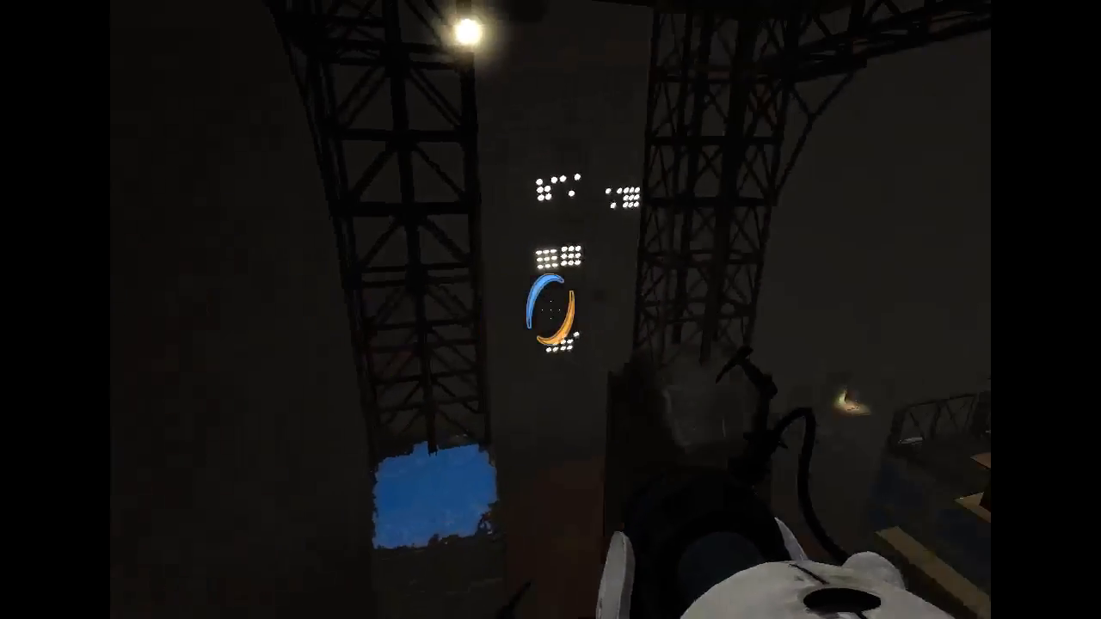
pyautogui.moveTo(551, 309)
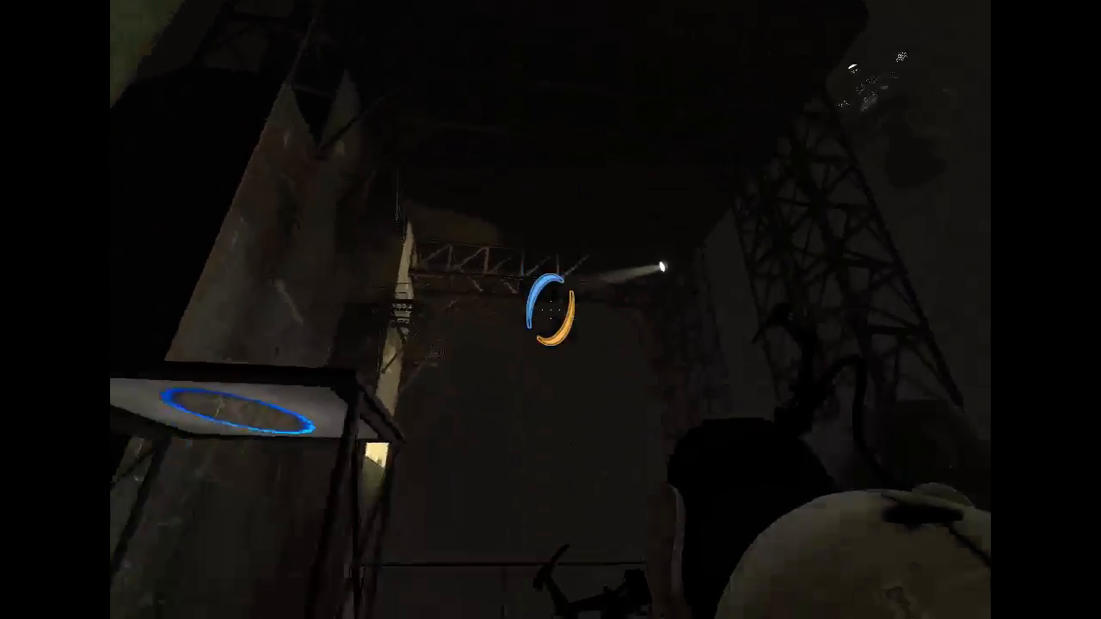
pyautogui.moveTo(550, 309)
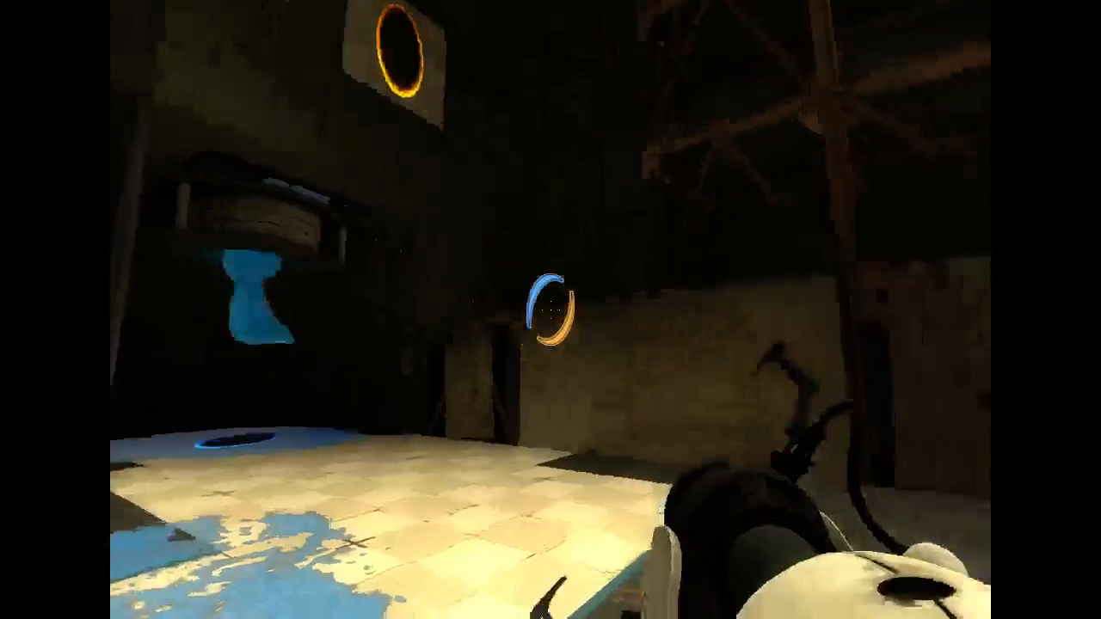
pyautogui.moveTo(551, 310)
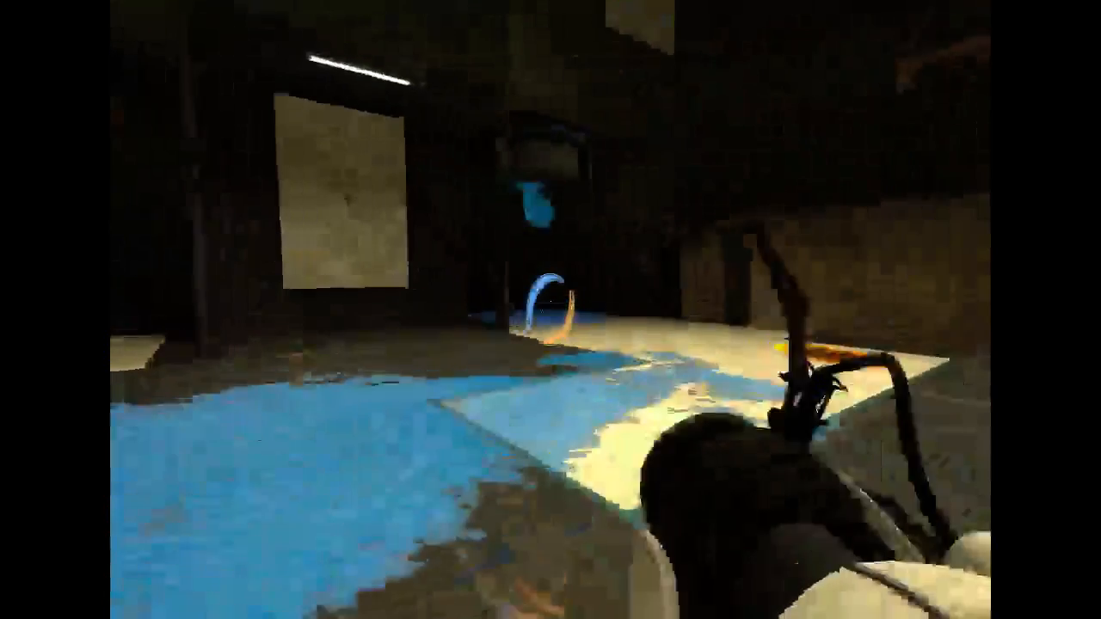
pyautogui.moveTo(551, 310)
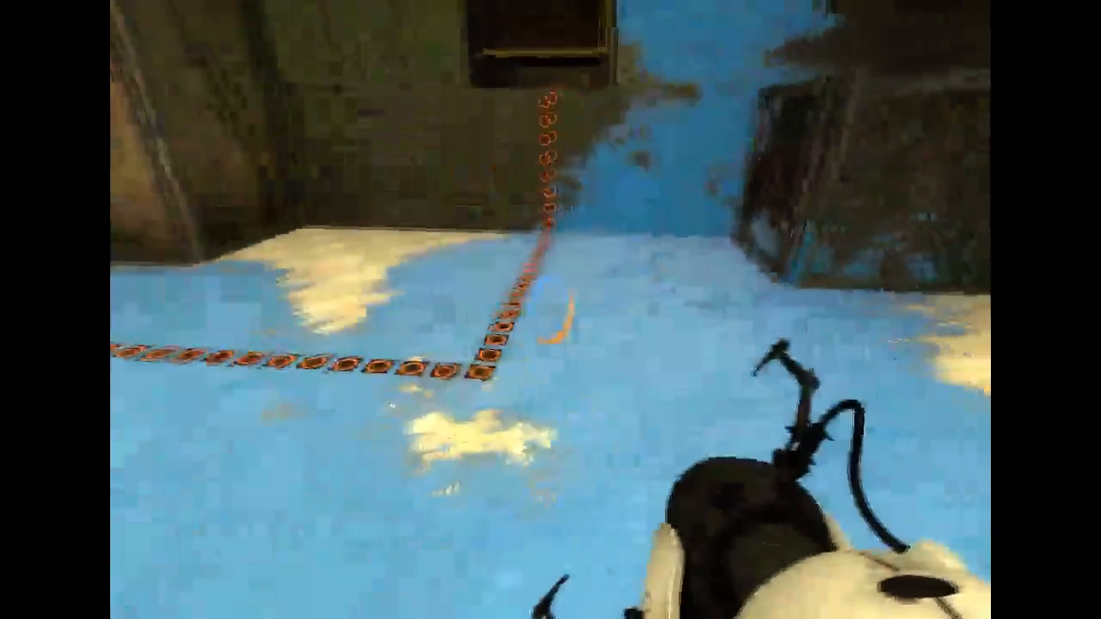
pyautogui.moveTo(550, 309)
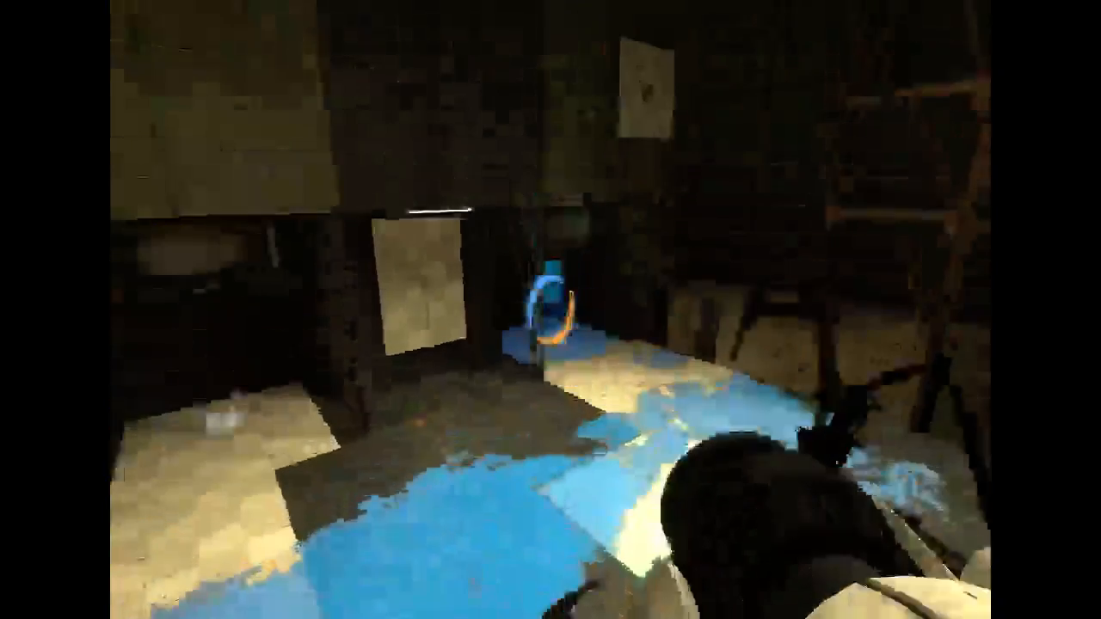
pyautogui.moveTo(550, 310)
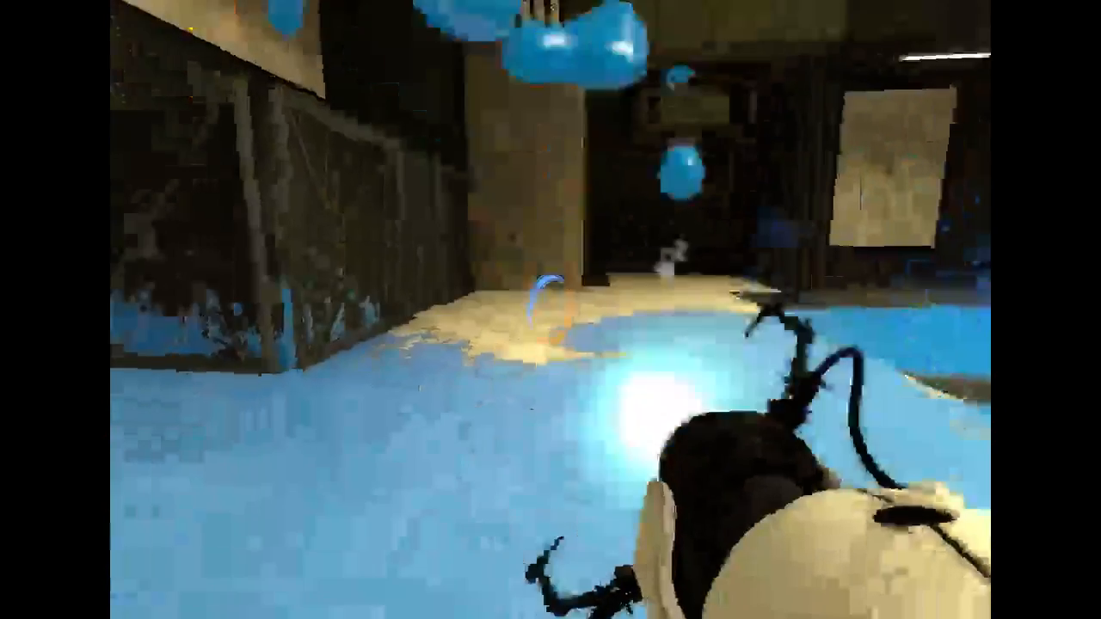